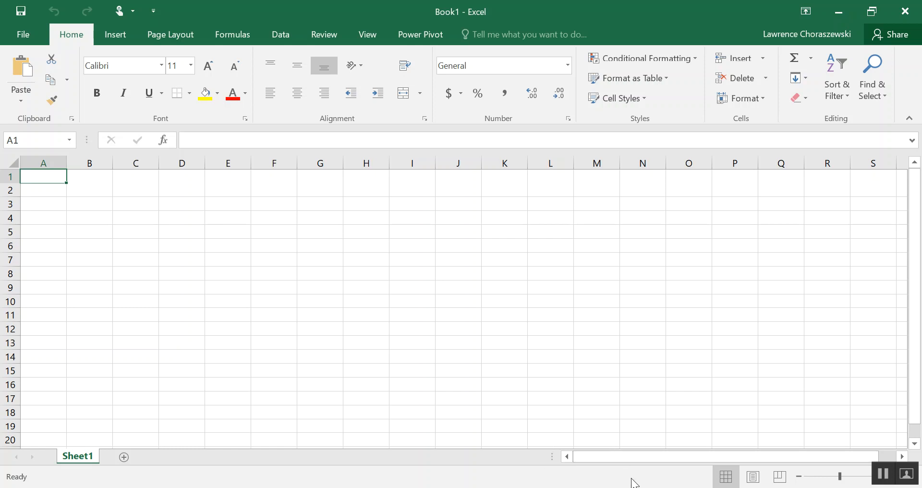
{"action": "mouse_move", "coordinate": [658, 484]}
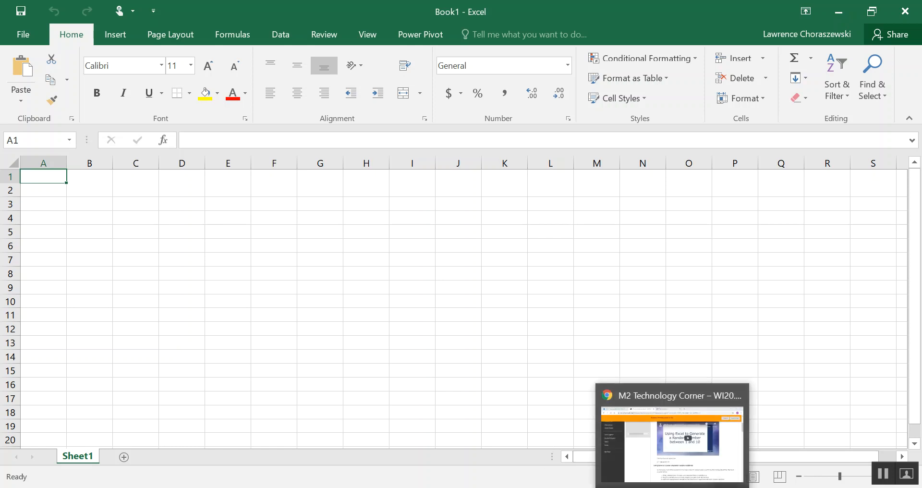
Copy the formula =1 + int(rand()*10) from the Blackboard lesson's 'final formula' section
{"action": "left_click", "coordinate": [670, 435]}
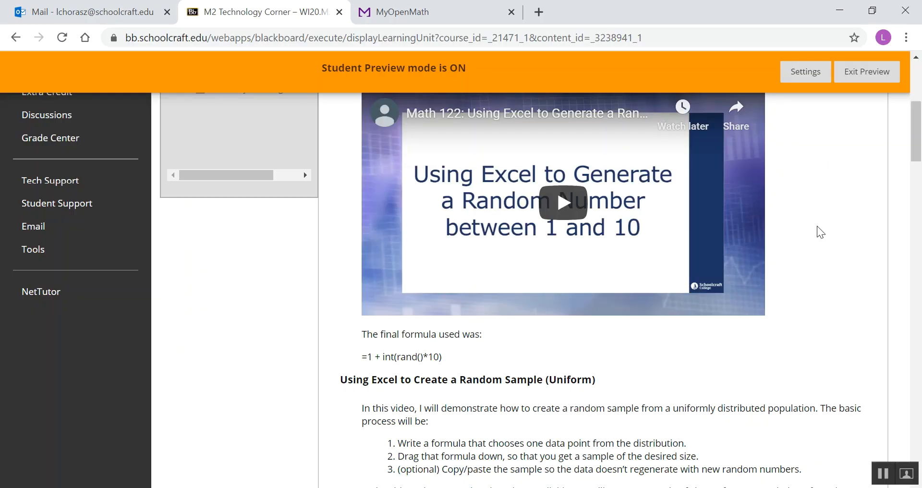
{"action": "scroll", "scroll_direction": "up", "scroll_amount": 3}
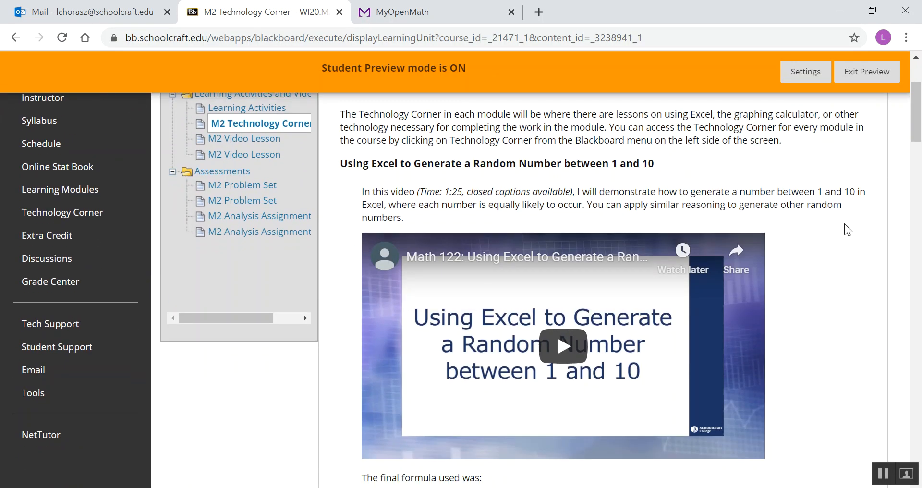
{"action": "mouse_move", "coordinate": [452, 179]}
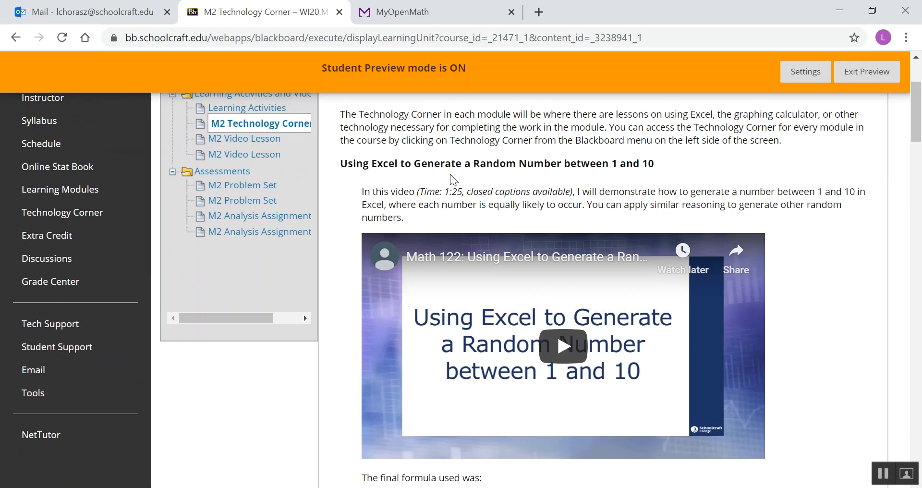
{"action": "mouse_move", "coordinate": [781, 197]}
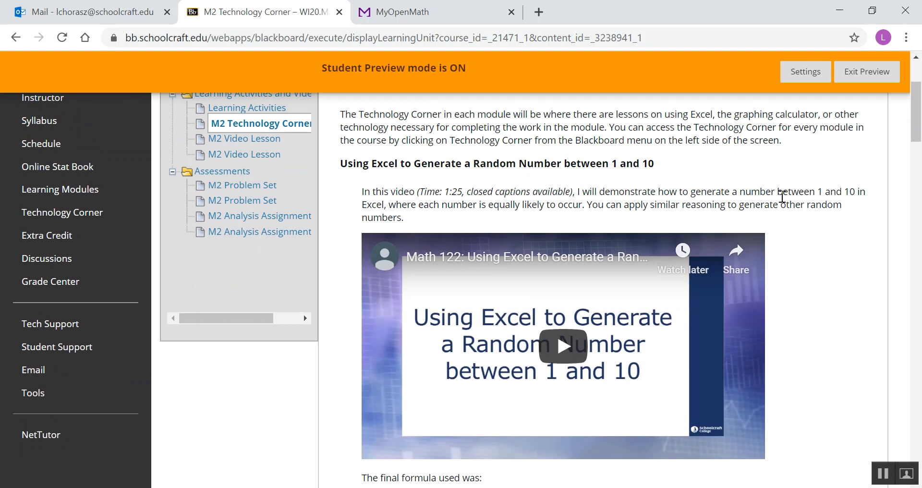
{"action": "scroll", "scroll_direction": "down", "scroll_amount": 3}
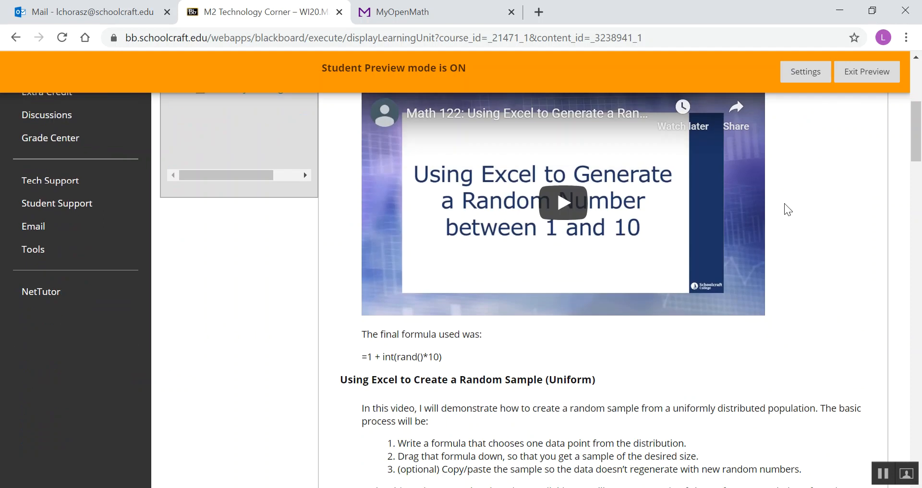
{"action": "scroll", "scroll_direction": "down", "scroll_amount": 3}
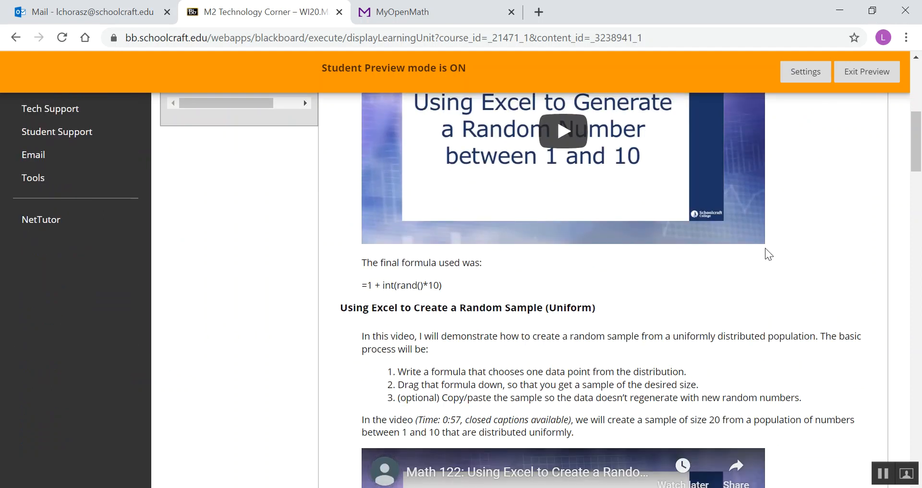
{"action": "mouse_move", "coordinate": [453, 296]}
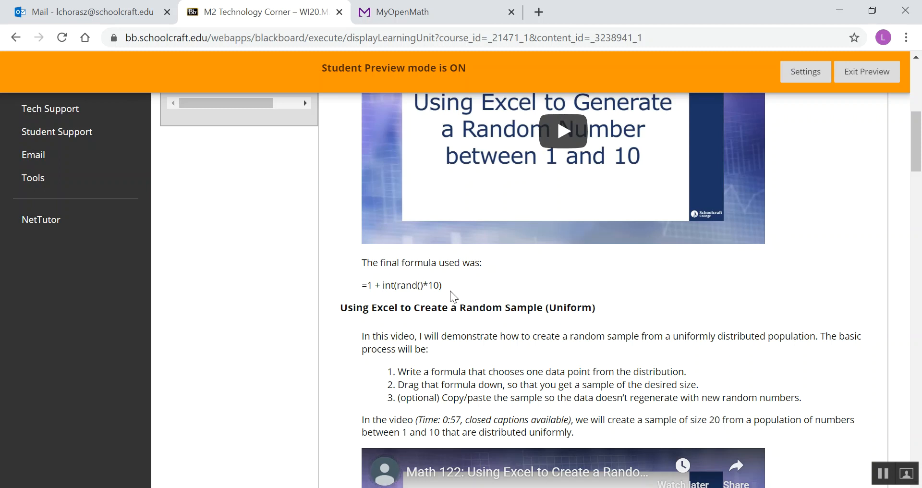
{"action": "triple_click", "coordinate": [402, 285]}
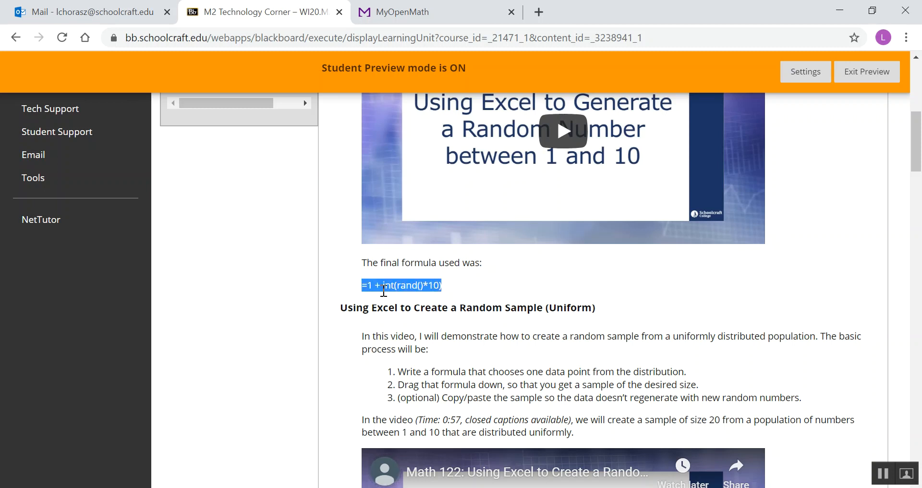
{"action": "right_click", "coordinate": [401, 285]}
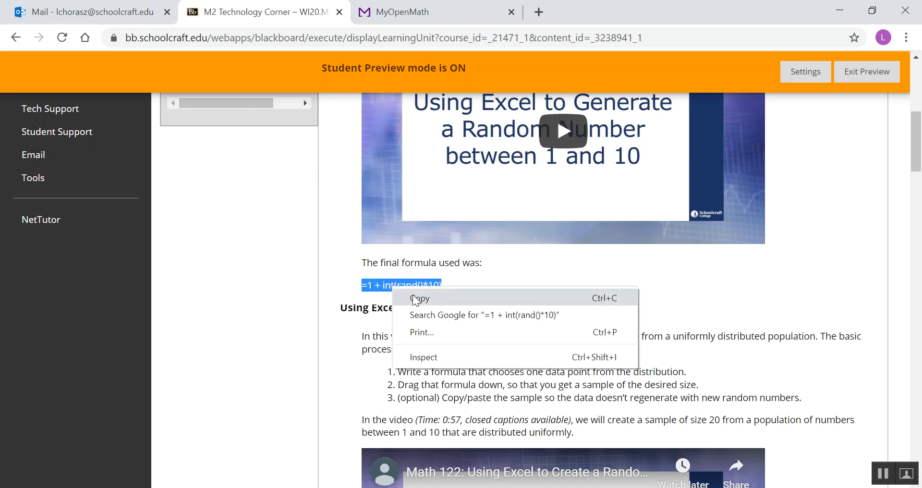
{"action": "left_click", "coordinate": [419, 298]}
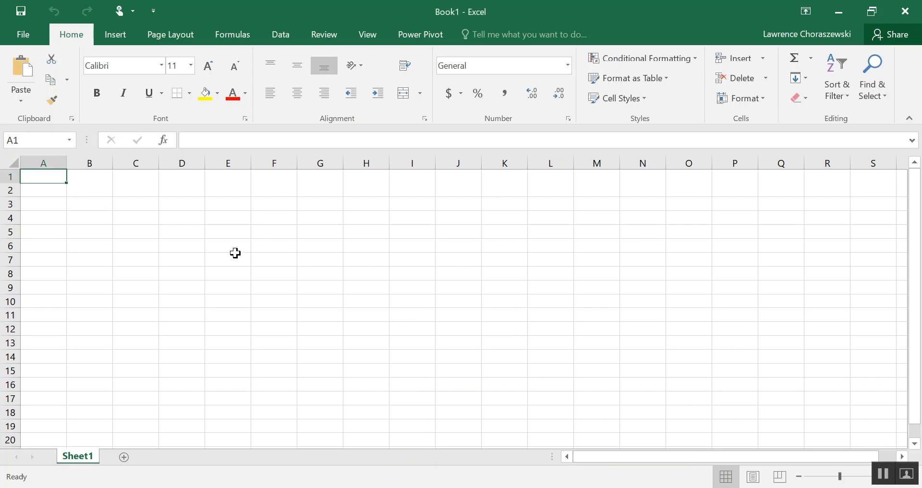
{"action": "mouse_move", "coordinate": [52, 182]}
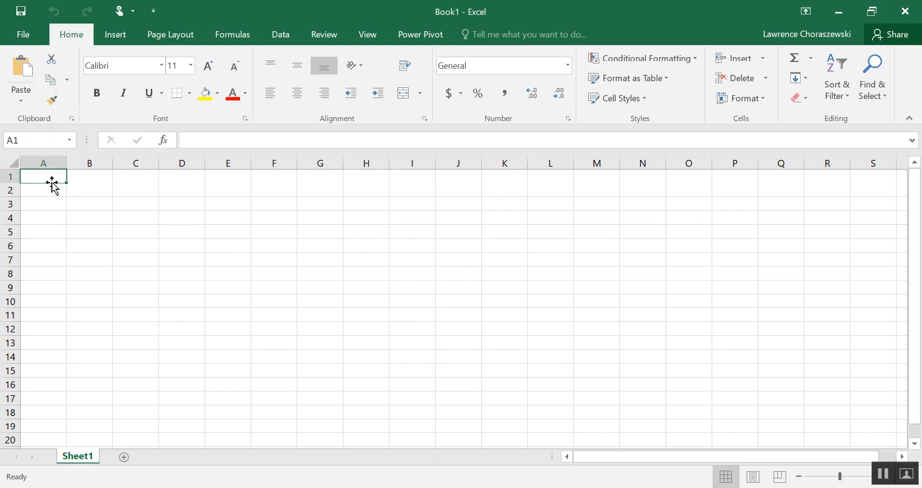
{"action": "mouse_move", "coordinate": [199, 140]}
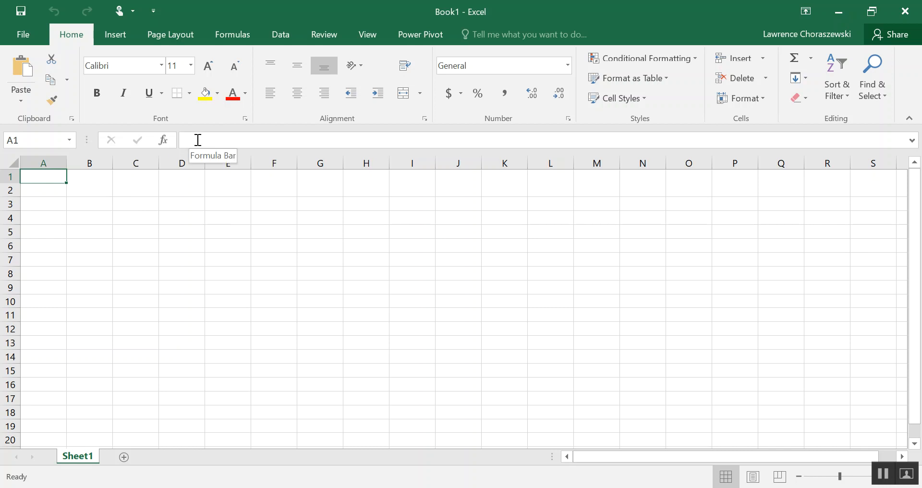
{"action": "mouse_move", "coordinate": [139, 162]}
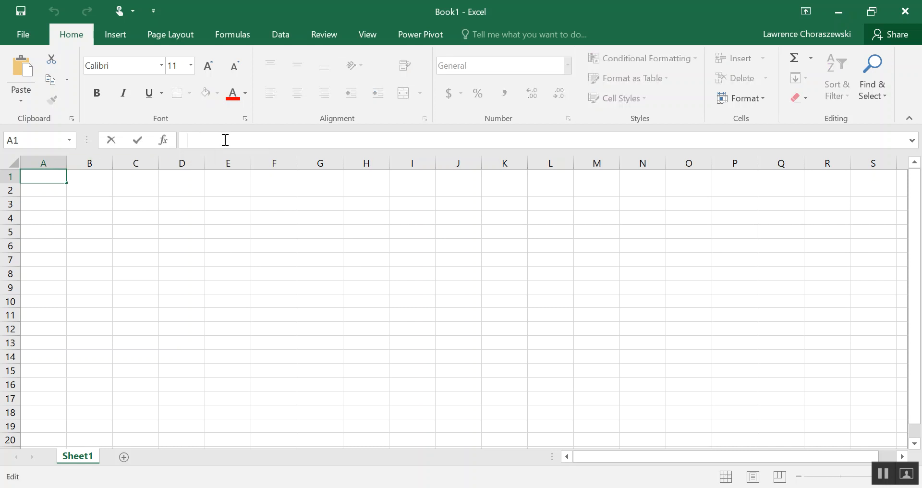
{"action": "mouse_move", "coordinate": [223, 136]}
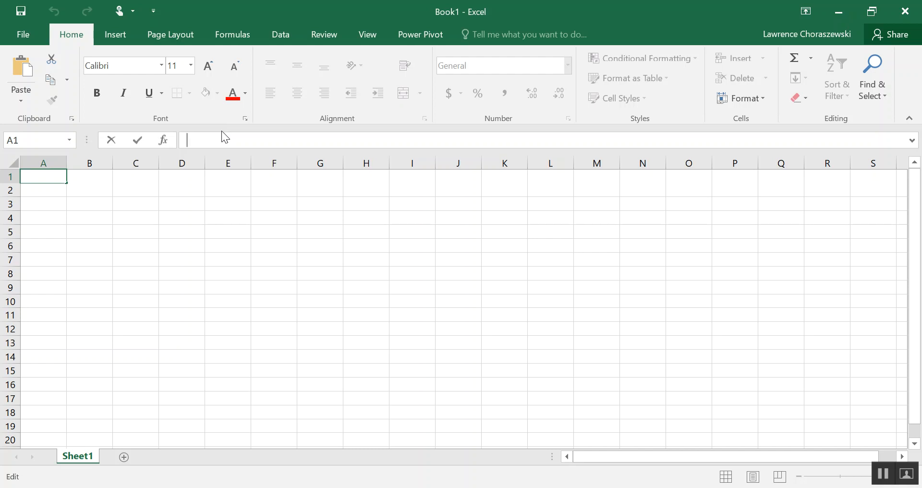
Enter =1 + int(rand()*10) in A1 so it shows a random whole number from 1 to 10
{"action": "type", "text": "=1 + int(rand()*10)"}
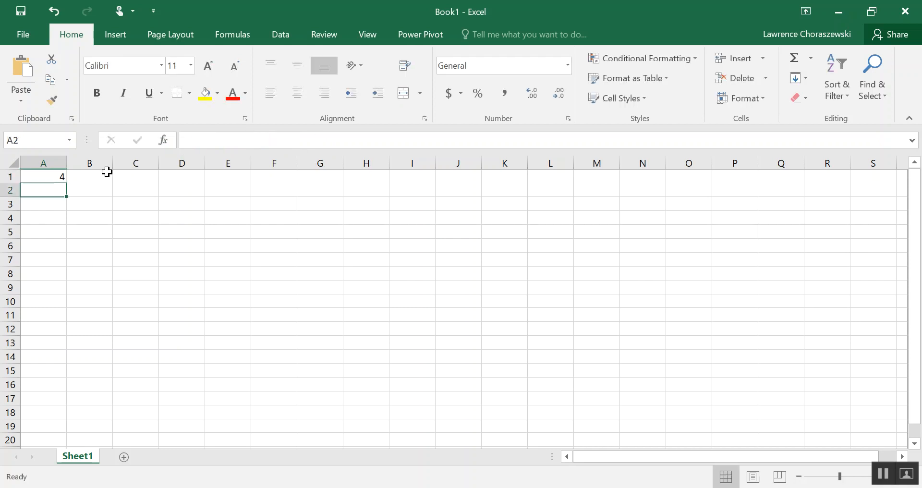
{"action": "left_click", "coordinate": [42, 176]}
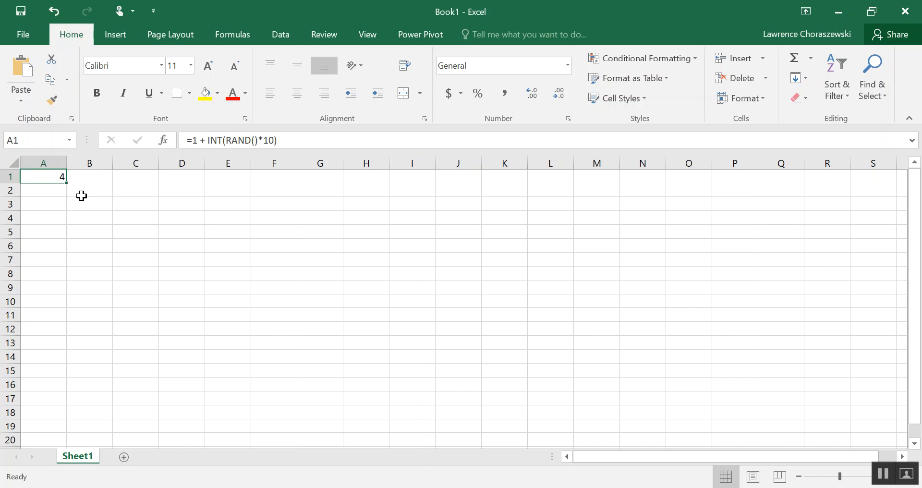
{"action": "mouse_move", "coordinate": [74, 195]}
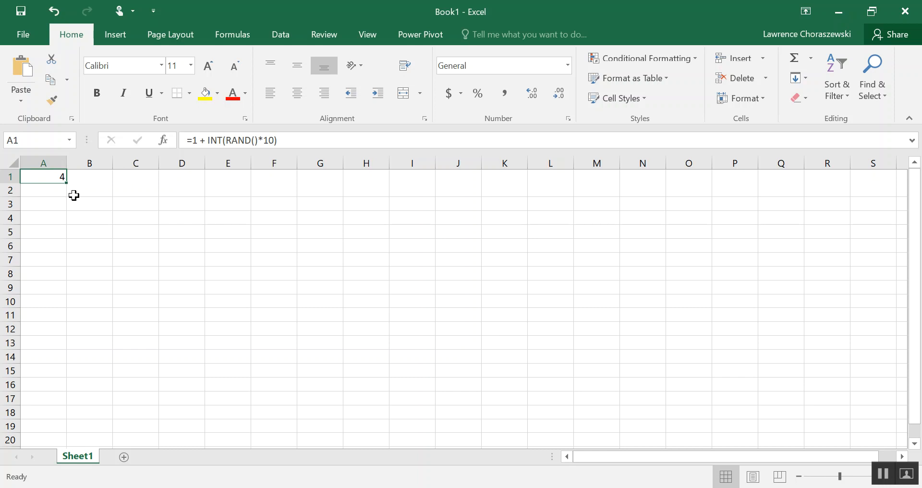
{"action": "mouse_move", "coordinate": [68, 184]}
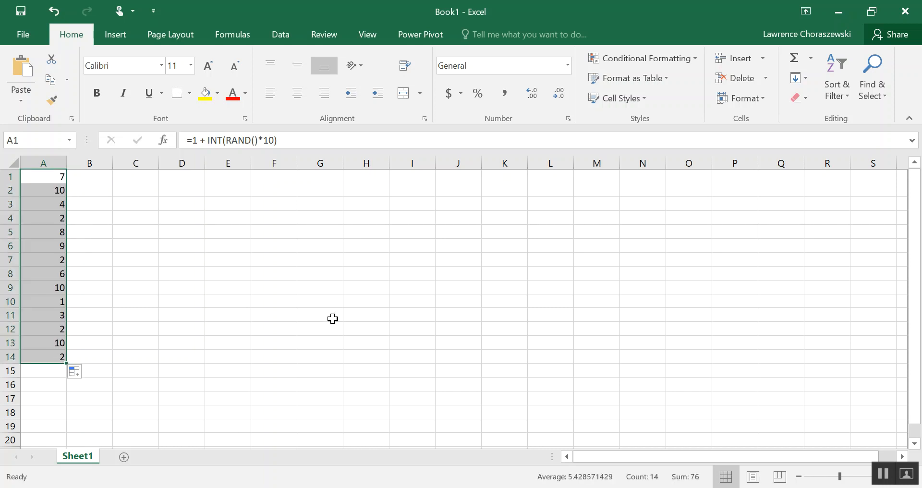
{"action": "mouse_move", "coordinate": [333, 326]}
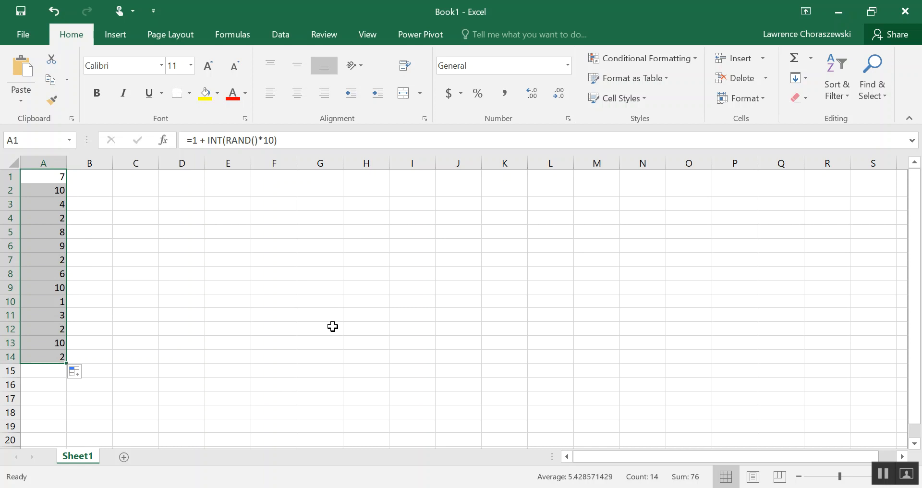
{"action": "mouse_move", "coordinate": [244, 254]}
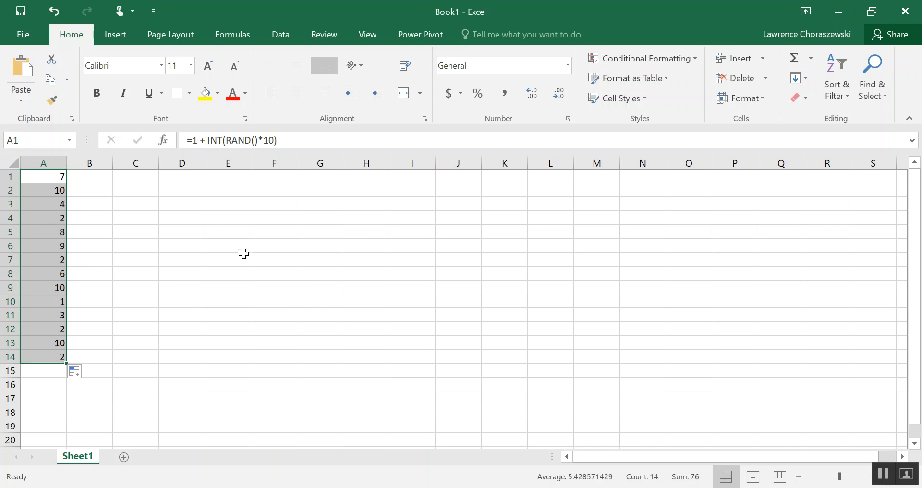
{"action": "mouse_move", "coordinate": [37, 177]}
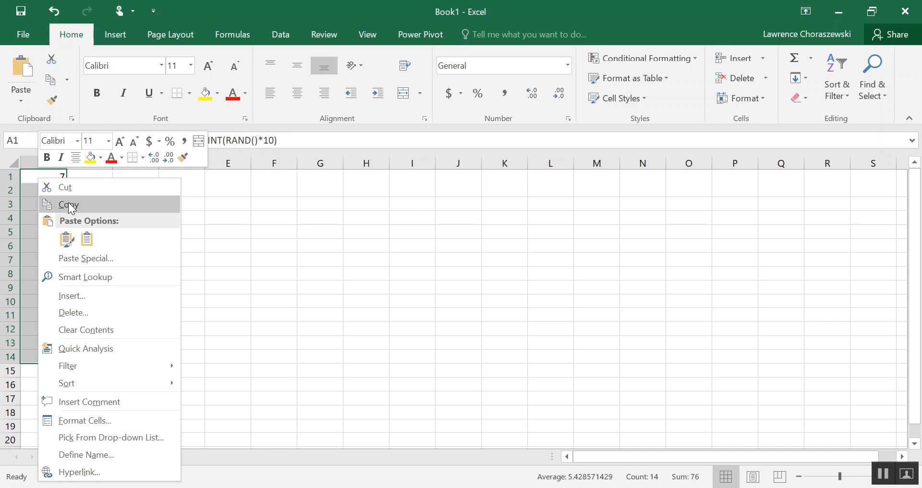
Copy A1:A14 and paste it into B1:B14 as fixed values
{"action": "left_click", "coordinate": [68, 204]}
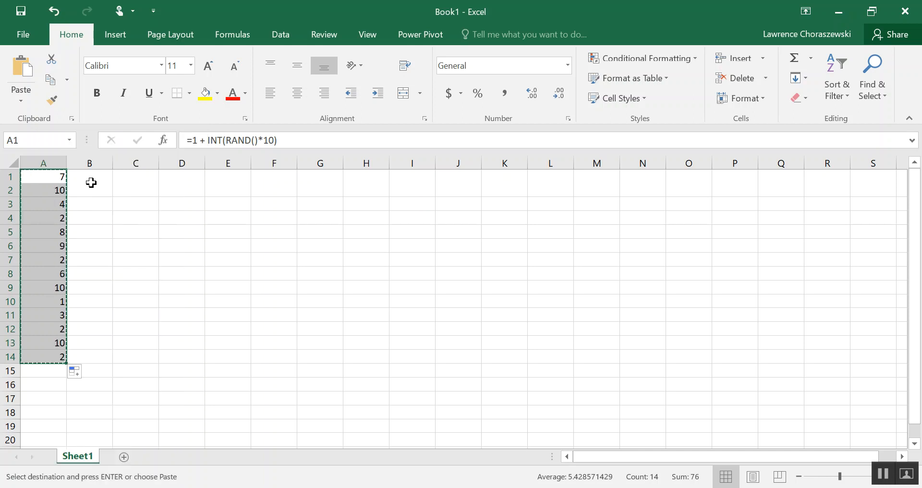
{"action": "left_click", "coordinate": [89, 176]}
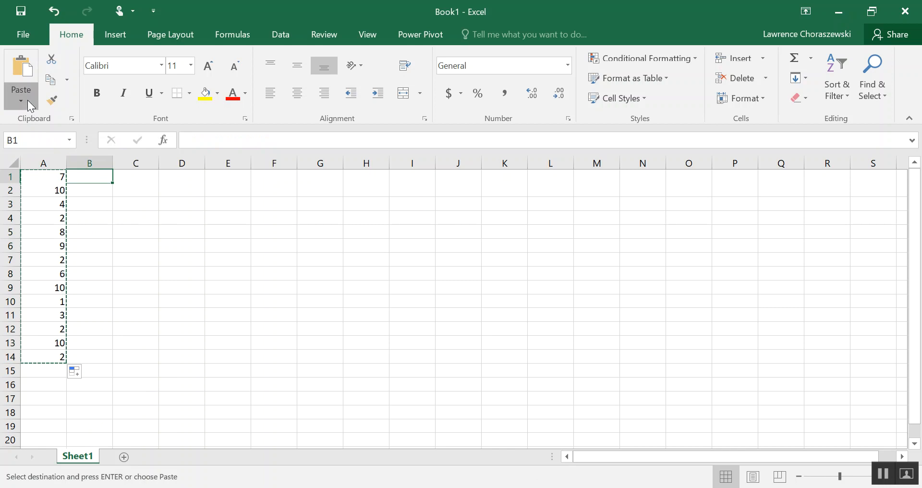
{"action": "left_click", "coordinate": [20, 100]}
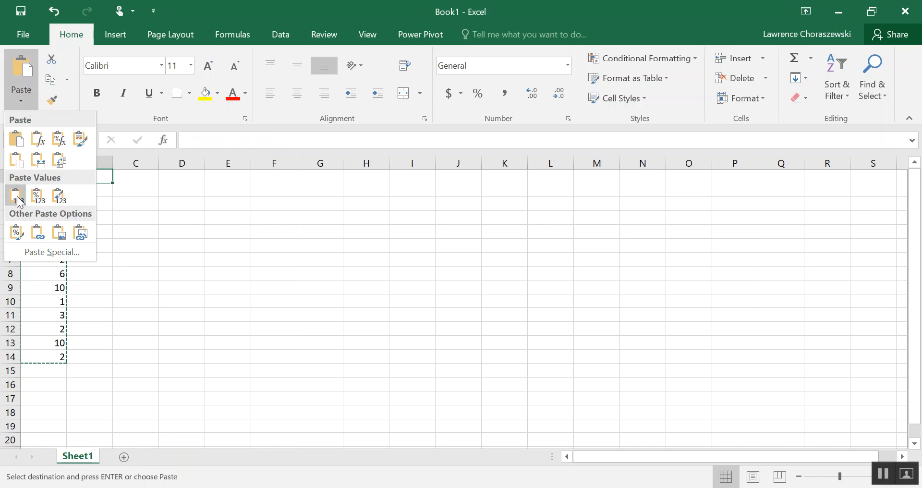
{"action": "left_click", "coordinate": [15, 195]}
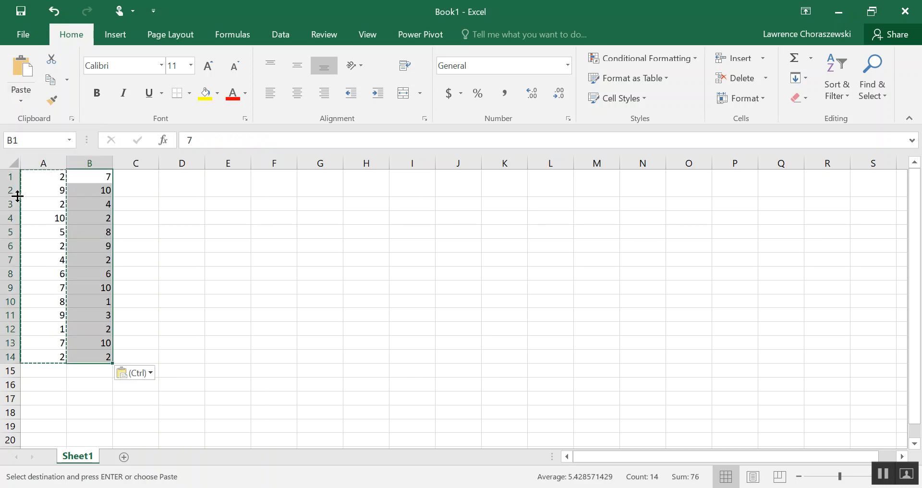
{"action": "mouse_move", "coordinate": [113, 277]}
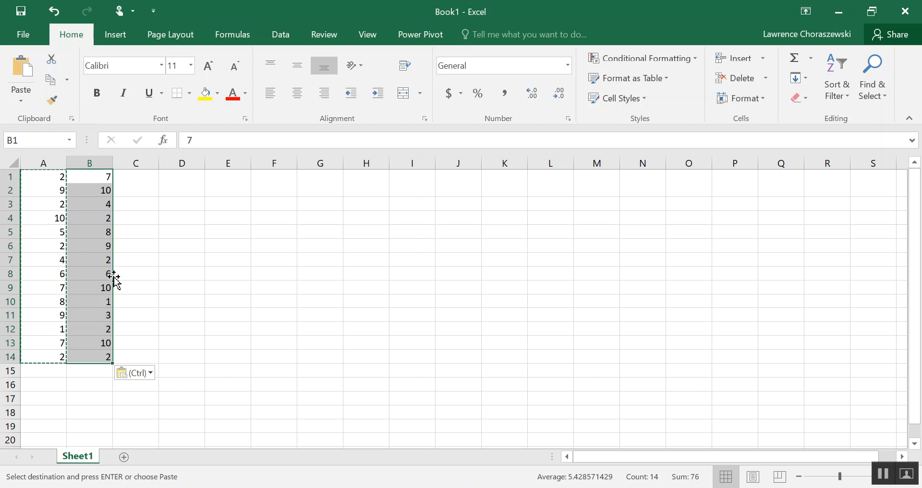
{"action": "mouse_move", "coordinate": [57, 267]}
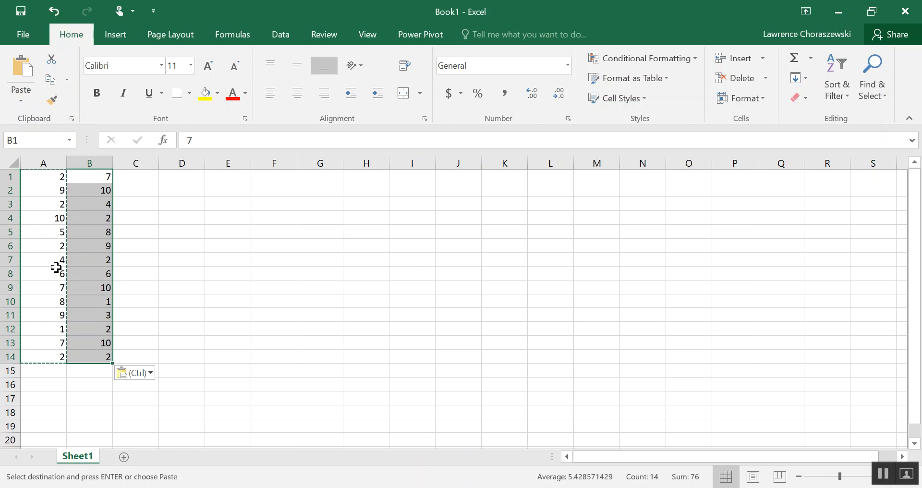
{"action": "mouse_move", "coordinate": [57, 311]}
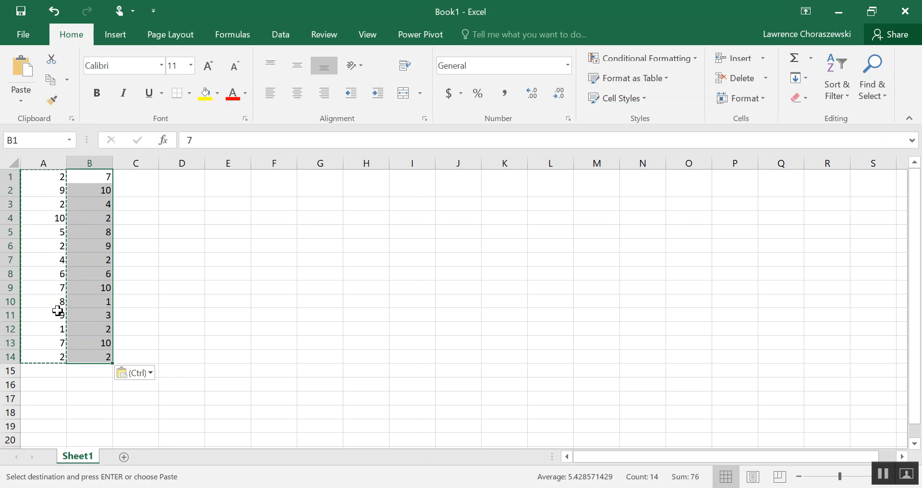
{"action": "mouse_move", "coordinate": [184, 233]}
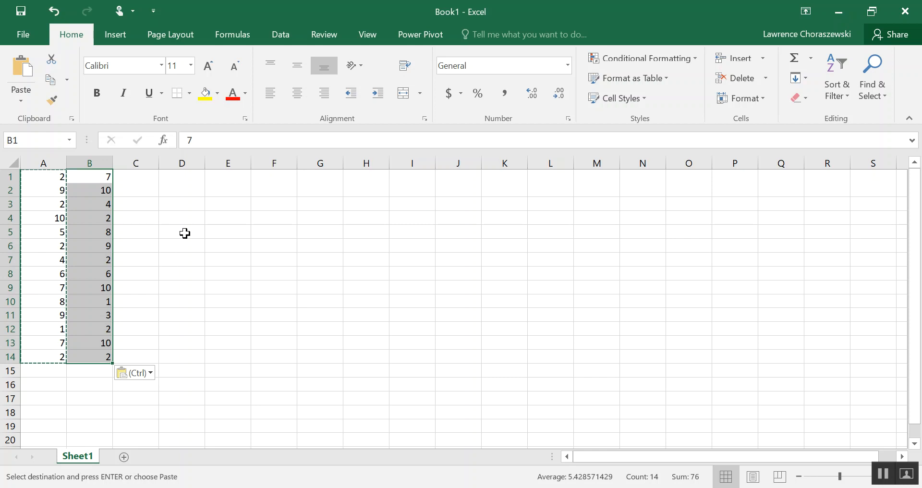
{"action": "mouse_move", "coordinate": [103, 181]}
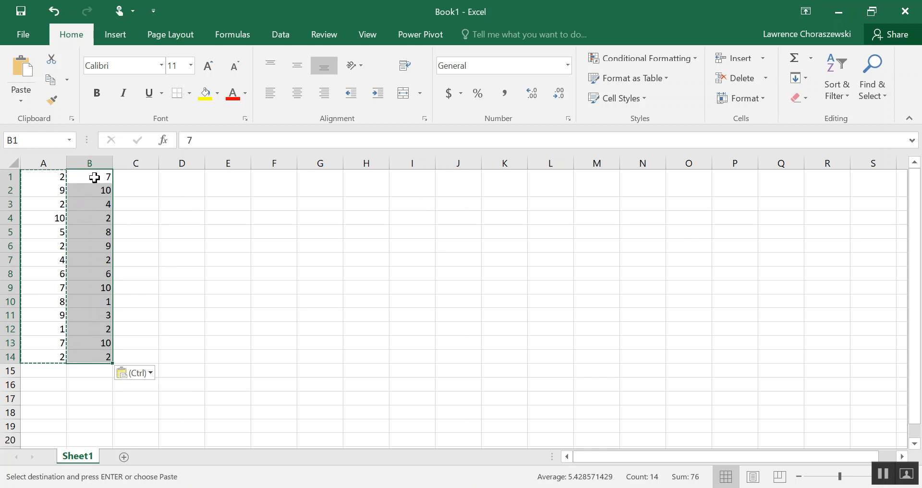
{"action": "mouse_move", "coordinate": [71, 209]}
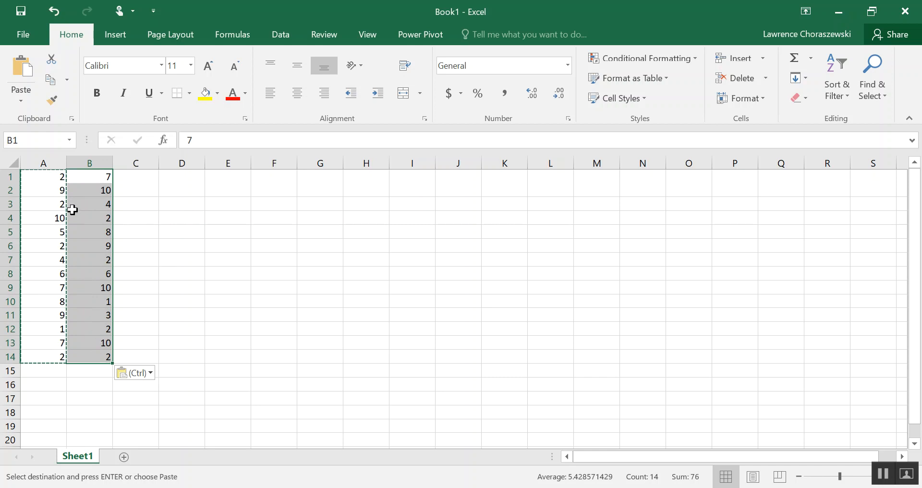
{"action": "mouse_move", "coordinate": [97, 282]}
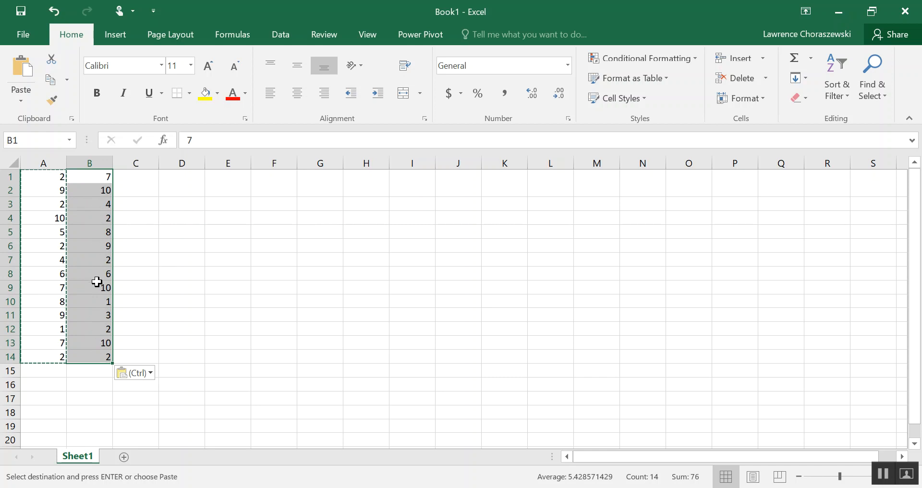
{"action": "mouse_move", "coordinate": [128, 195]}
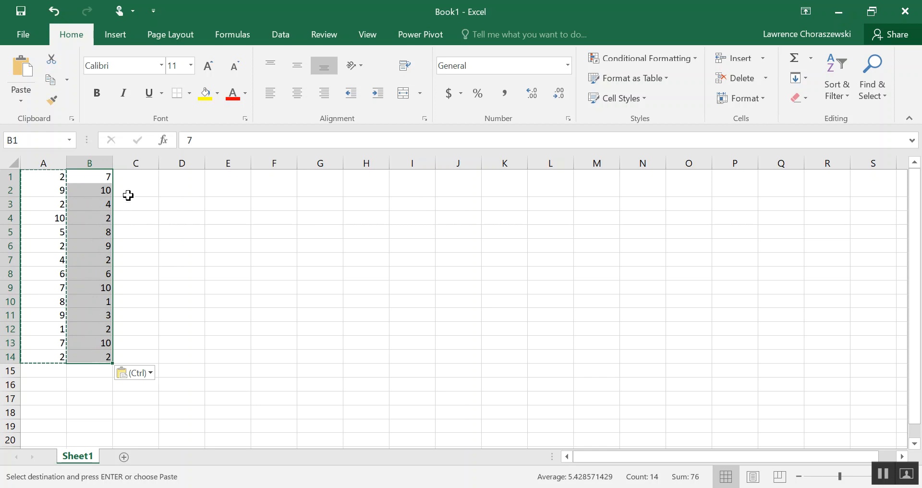
{"action": "mouse_move", "coordinate": [174, 187]}
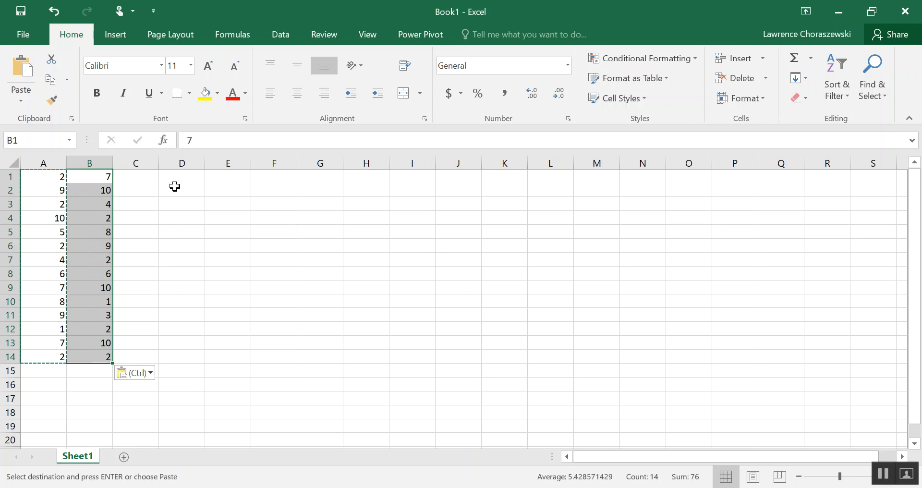
{"action": "mouse_move", "coordinate": [159, 180]}
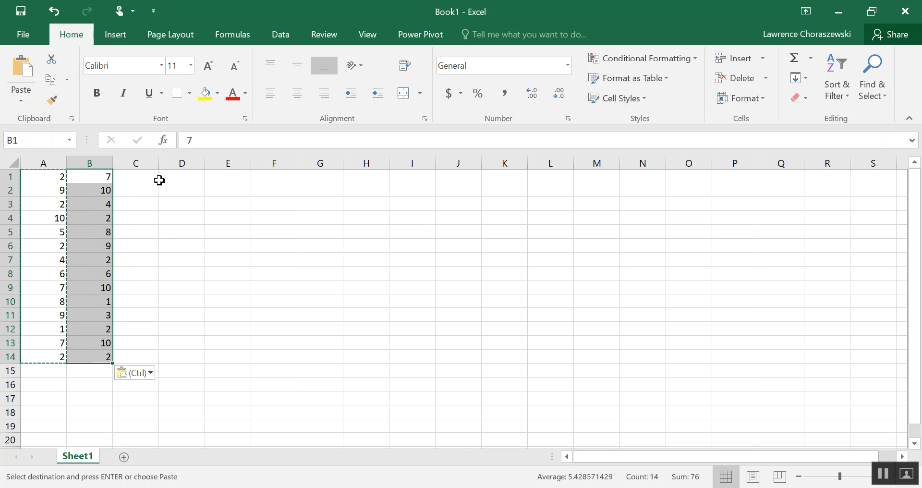
{"action": "mouse_move", "coordinate": [177, 175]}
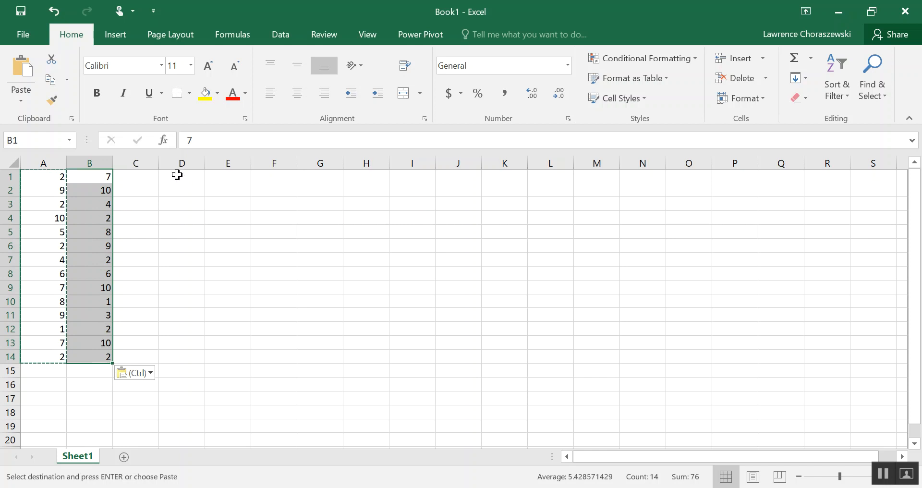
{"action": "mouse_move", "coordinate": [144, 214]}
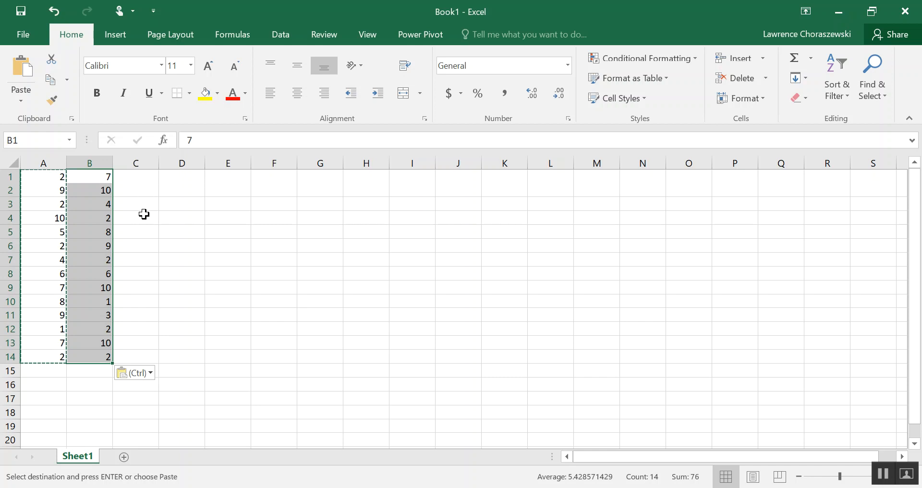
{"action": "mouse_move", "coordinate": [141, 210]}
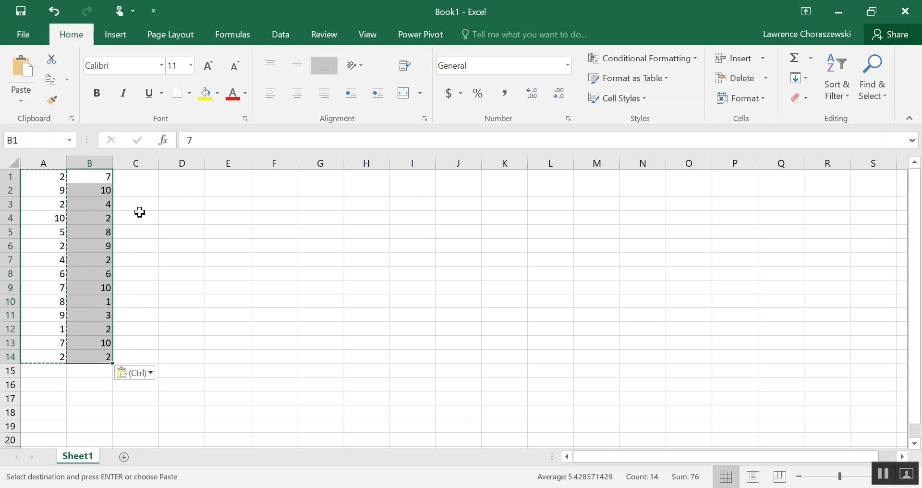
{"action": "mouse_move", "coordinate": [112, 204]}
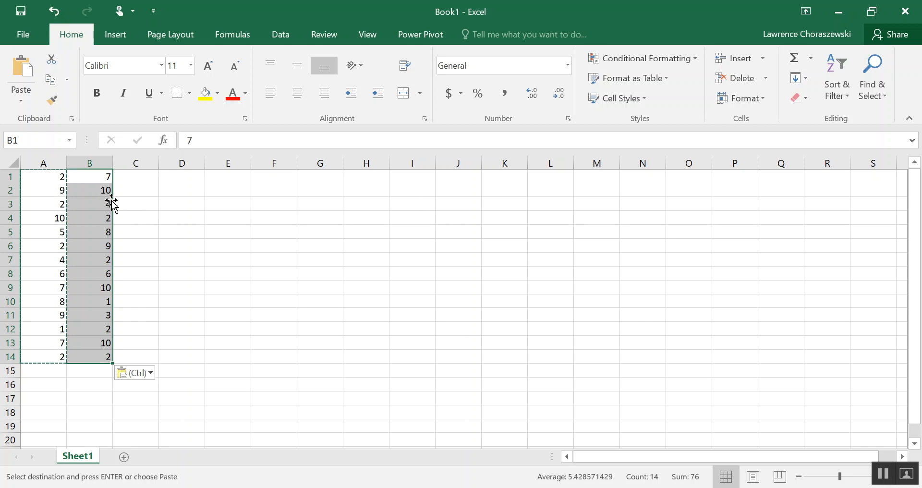
{"action": "mouse_move", "coordinate": [142, 179]}
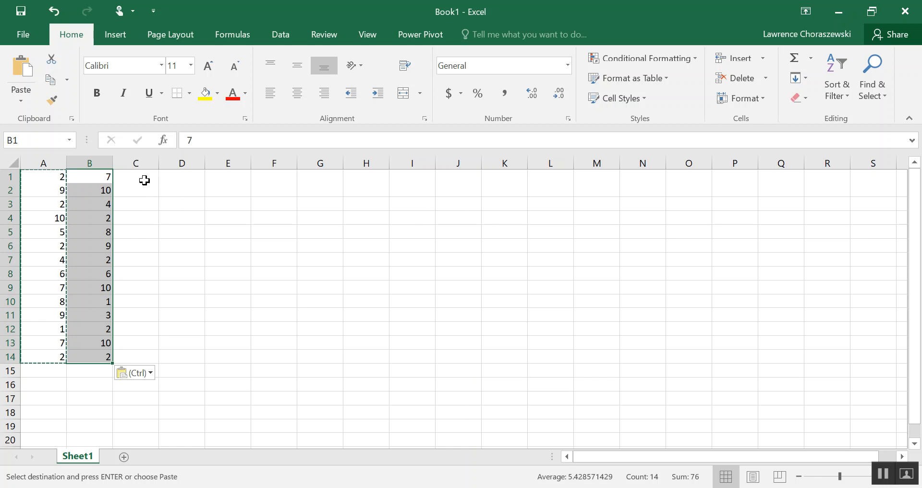
Enter the labels Left in D1 and Right in D2
{"action": "left_click", "coordinate": [181, 176]}
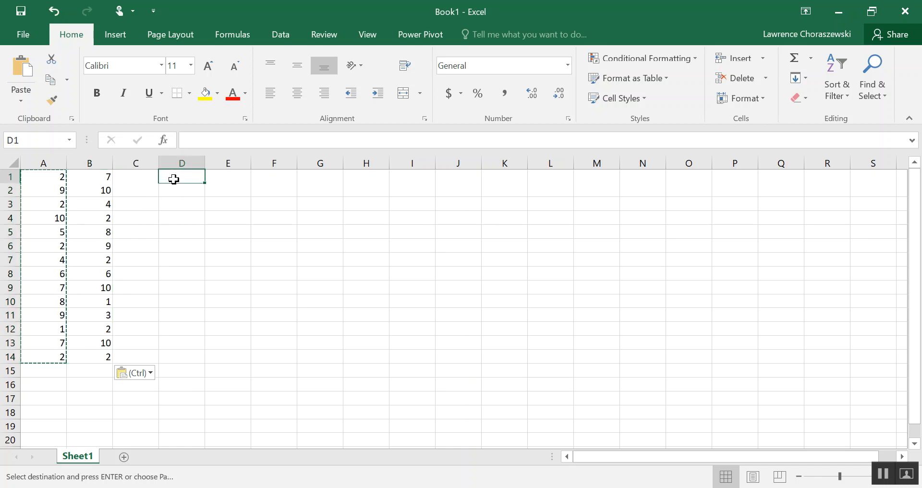
{"action": "mouse_move", "coordinate": [212, 215]}
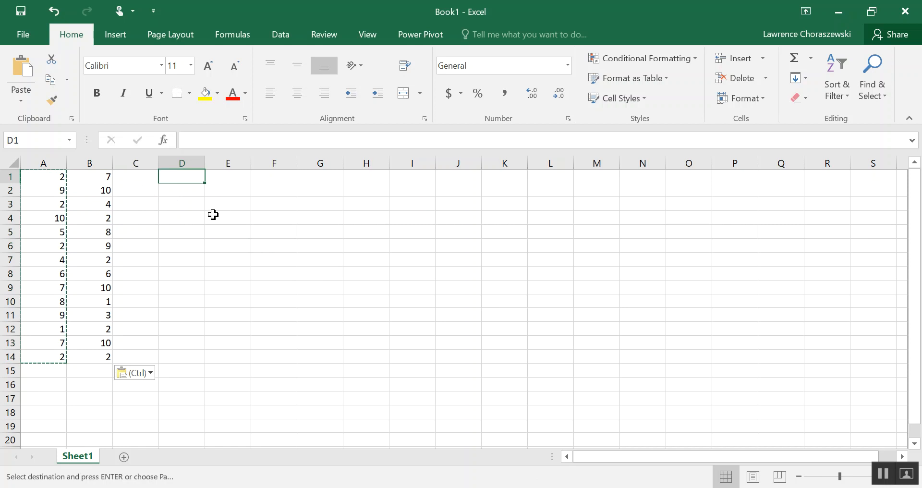
{"action": "mouse_move", "coordinate": [256, 223]}
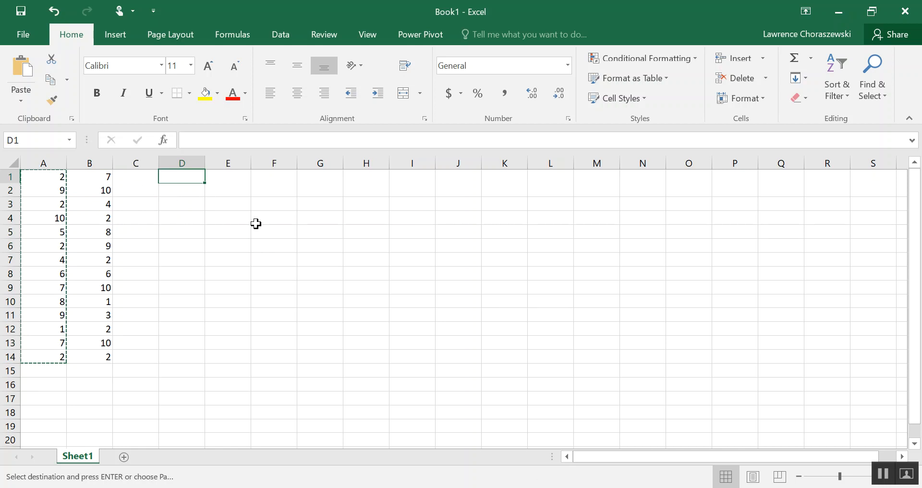
{"action": "type", "text": "Left"}
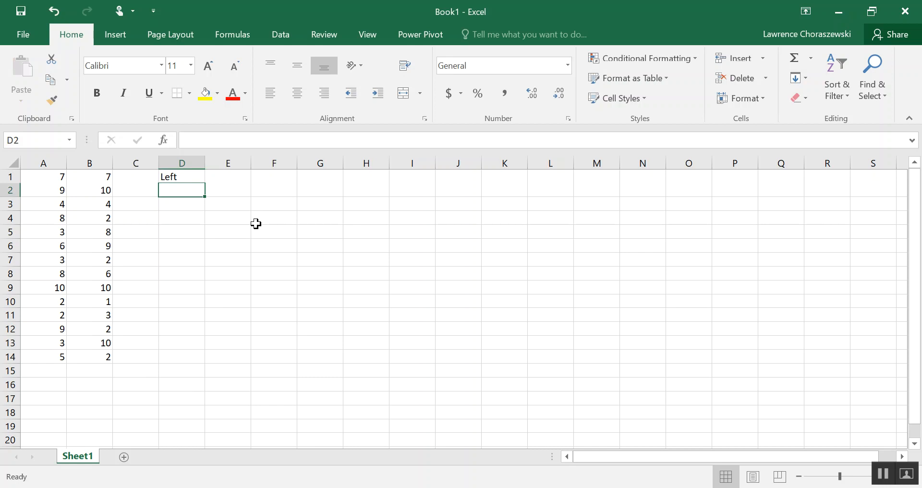
{"action": "type", "text": "Rig"}
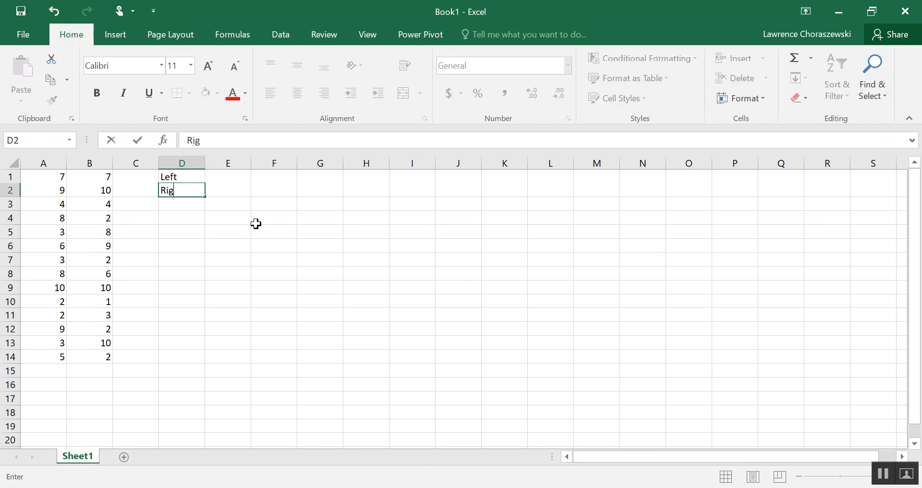
{"action": "type", "text": "ht"}
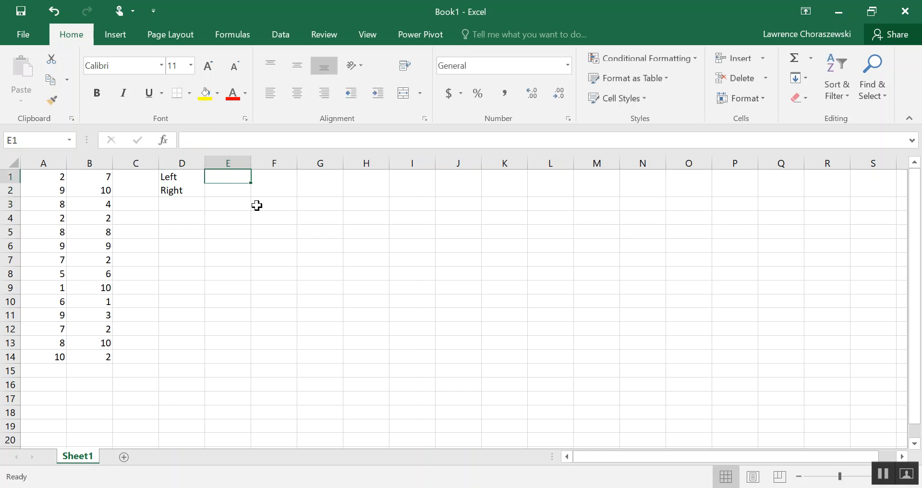
{"action": "mouse_move", "coordinate": [276, 225]}
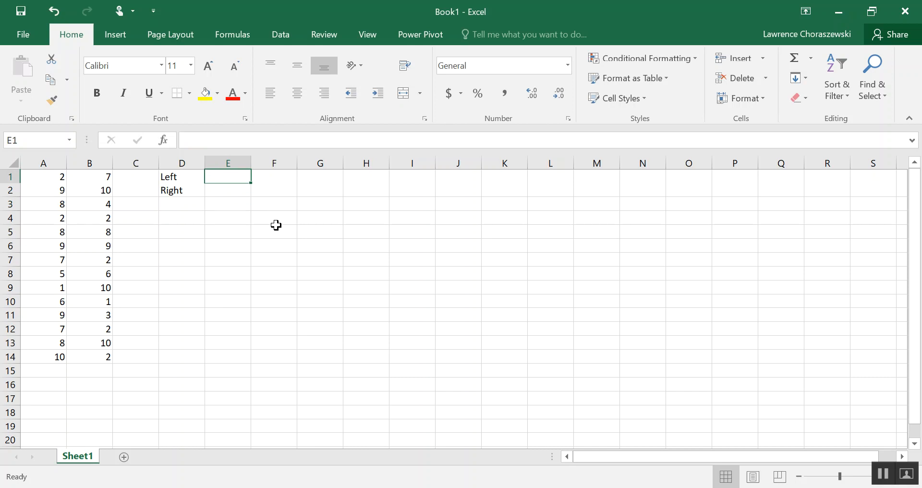
{"action": "mouse_move", "coordinate": [262, 227]}
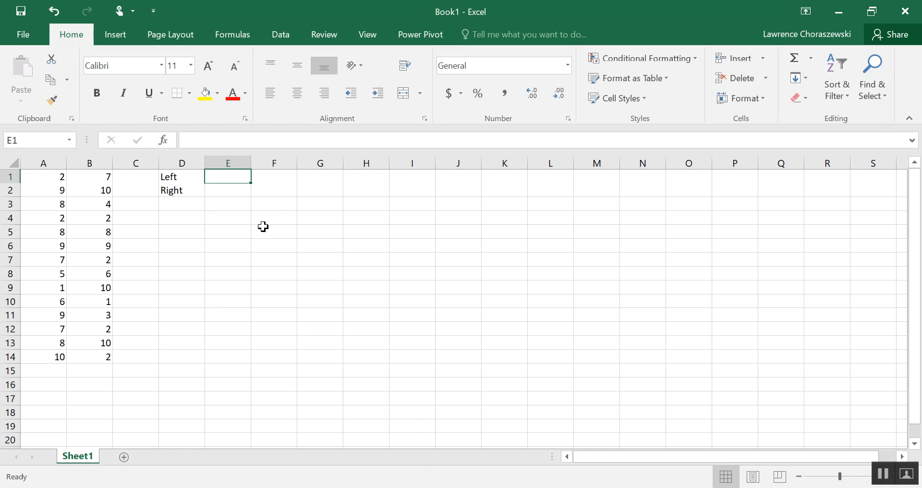
Scroll the Blackboard lesson down to the 'Using Countif in Excel' section
{"action": "left_click", "coordinate": [255, 12]}
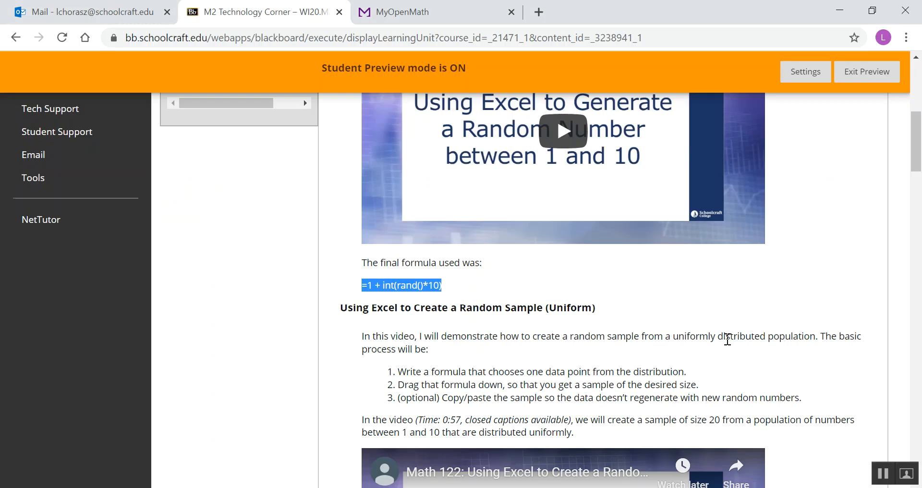
{"action": "mouse_move", "coordinate": [762, 241]}
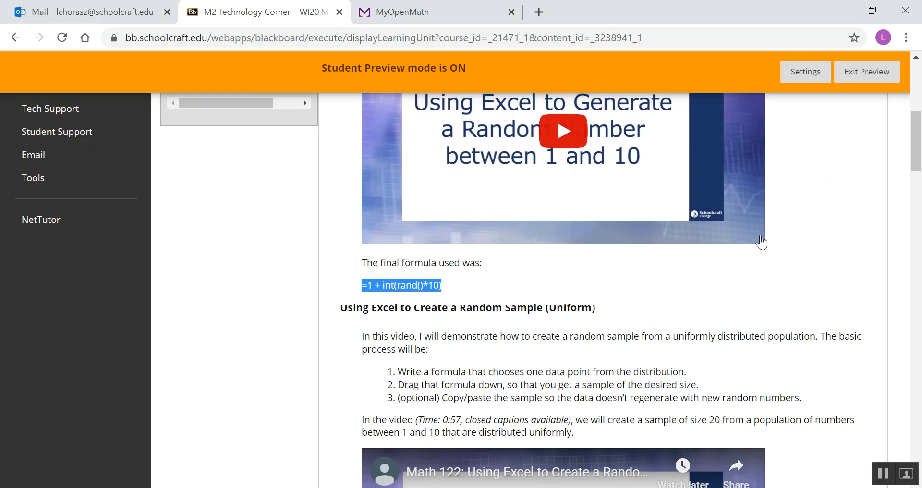
{"action": "scroll", "scroll_direction": "down", "scroll_amount": 3}
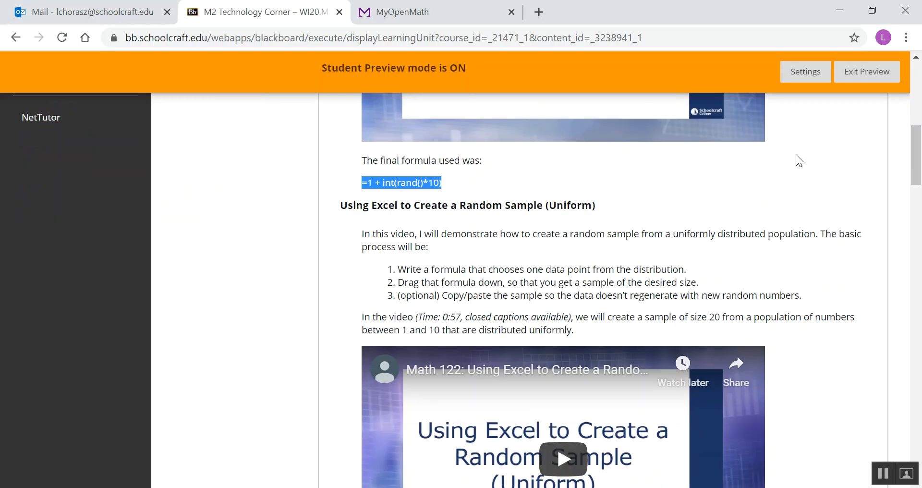
{"action": "scroll", "scroll_direction": "down", "scroll_amount": 3}
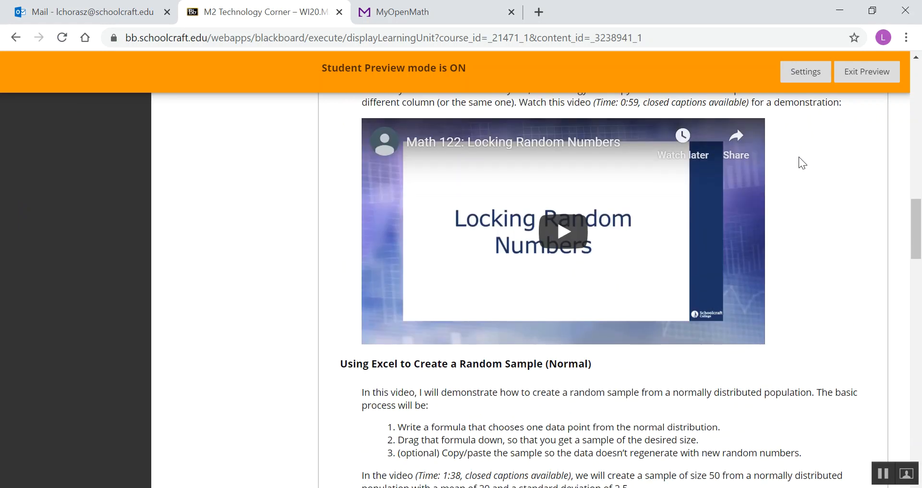
{"action": "scroll", "scroll_direction": "down", "scroll_amount": 3}
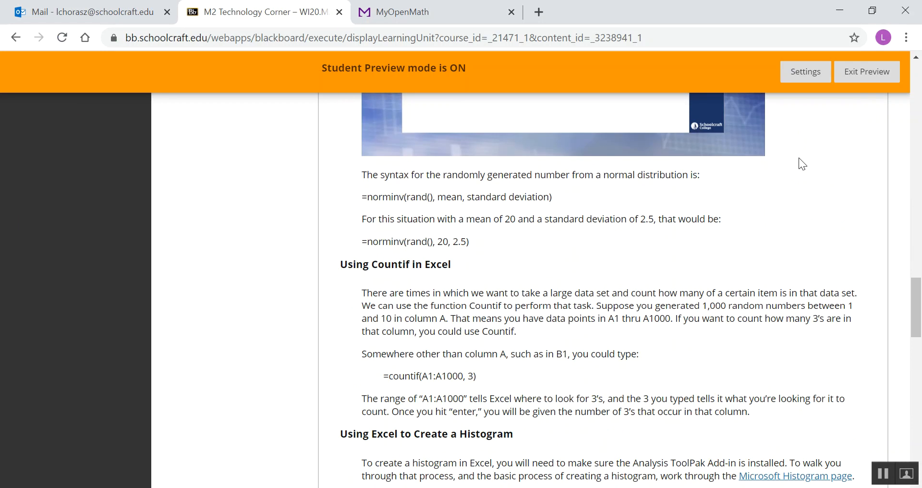
{"action": "scroll", "scroll_direction": "down", "scroll_amount": 3}
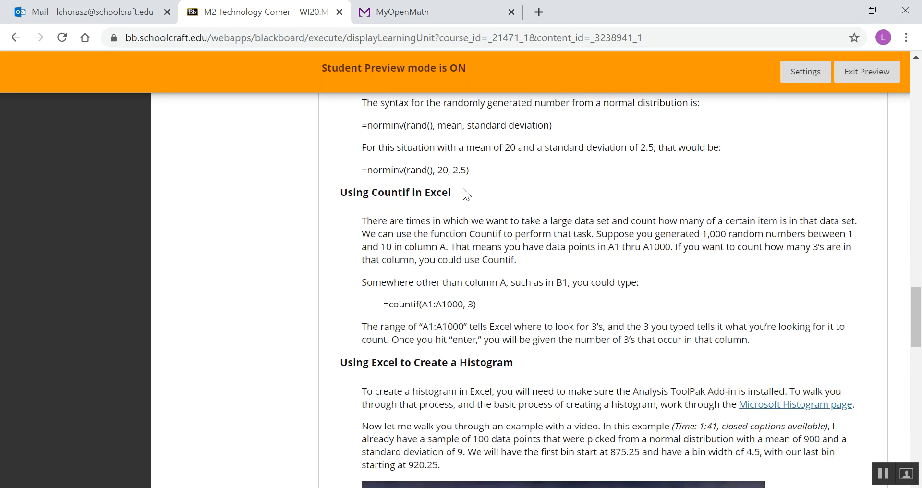
{"action": "mouse_move", "coordinate": [377, 310]}
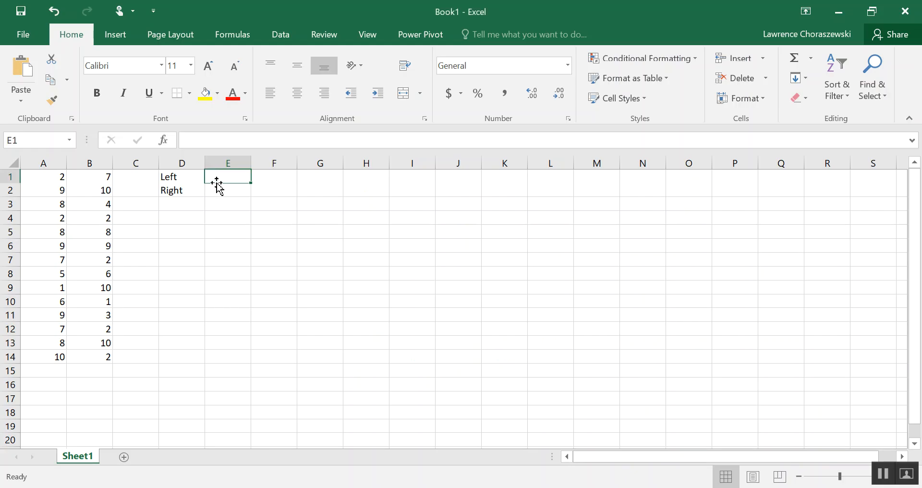
{"action": "mouse_move", "coordinate": [231, 179]}
{"action": "type", "text": "=countif(A1:A1000, 3)"}
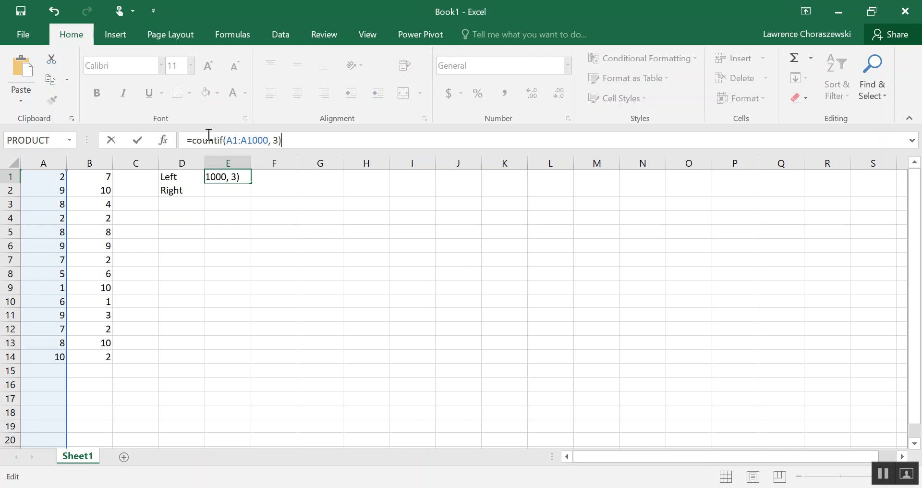
{"action": "mouse_move", "coordinate": [202, 129]}
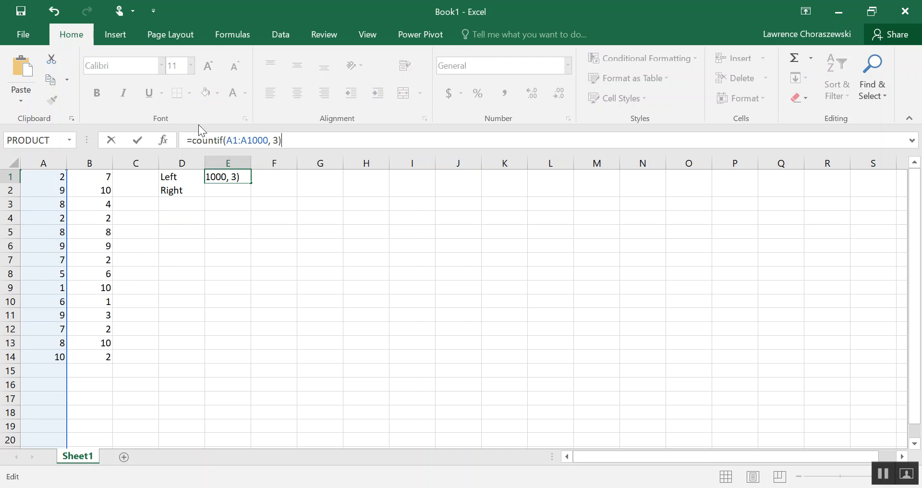
{"action": "mouse_move", "coordinate": [199, 134]}
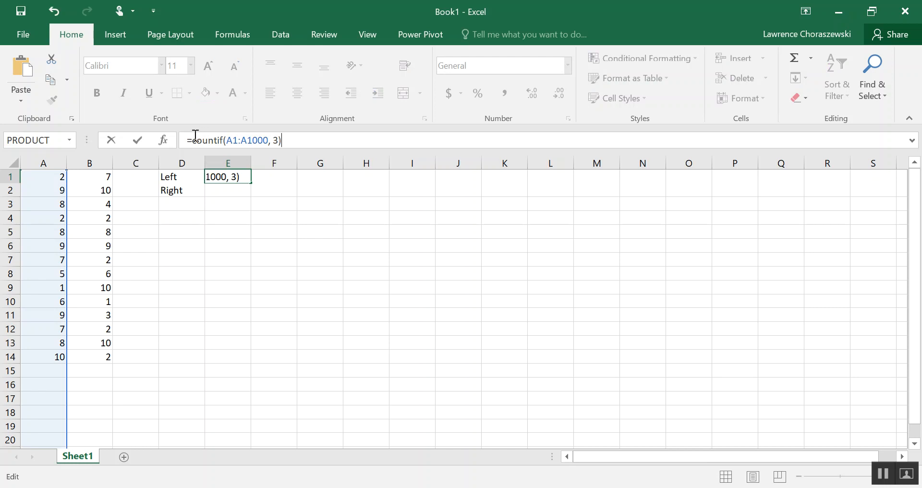
{"action": "mouse_move", "coordinate": [43, 175]}
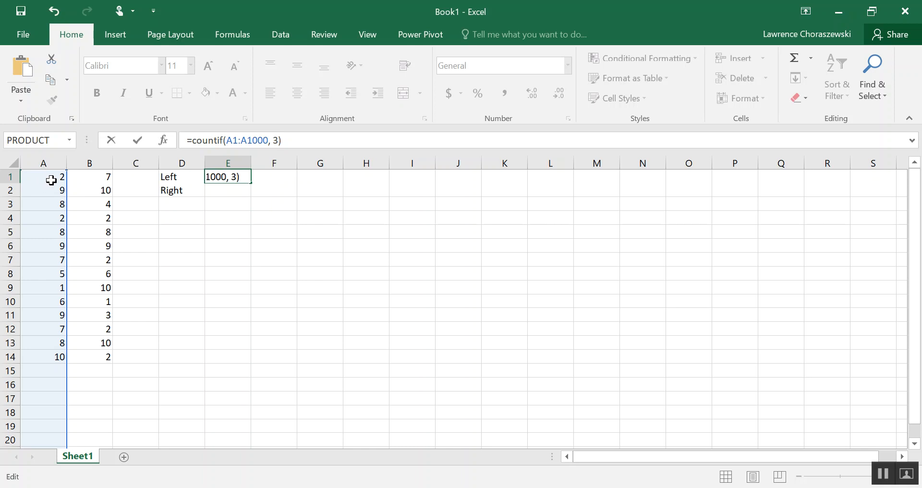
{"action": "mouse_move", "coordinate": [108, 176]}
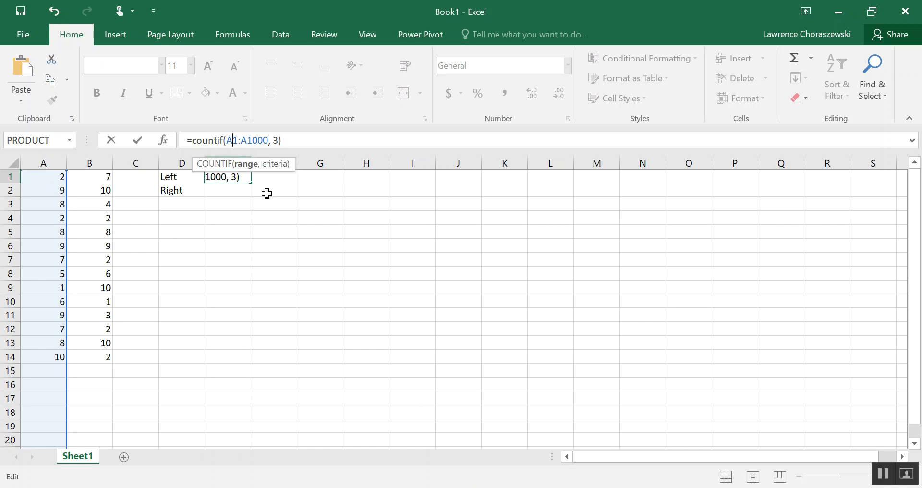
{"action": "mouse_move", "coordinate": [346, 259]}
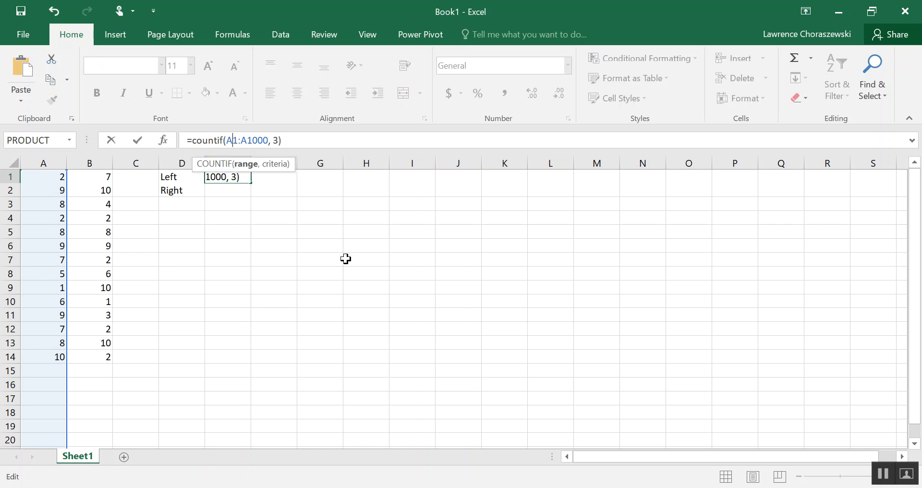
Enter =countif(B1:B14, 1) in E1 so the Left count returns 1
{"action": "type", "text": "B"}
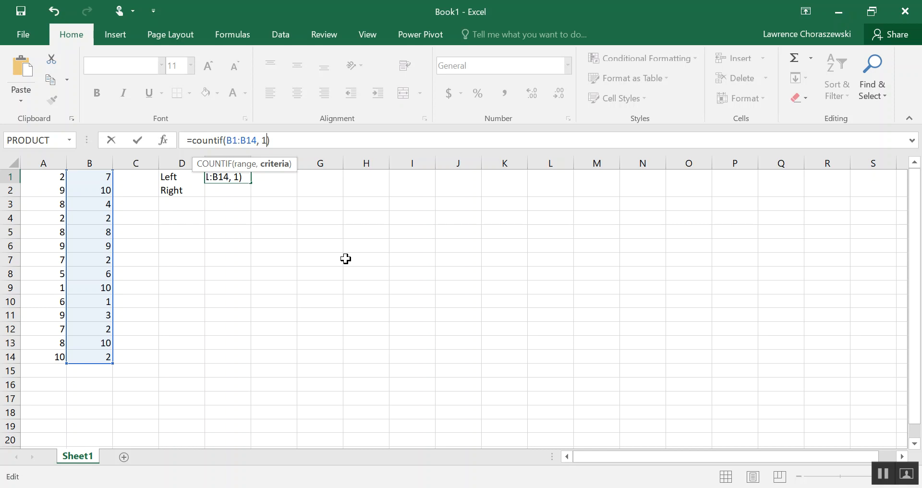
{"action": "key", "text": "Return"}
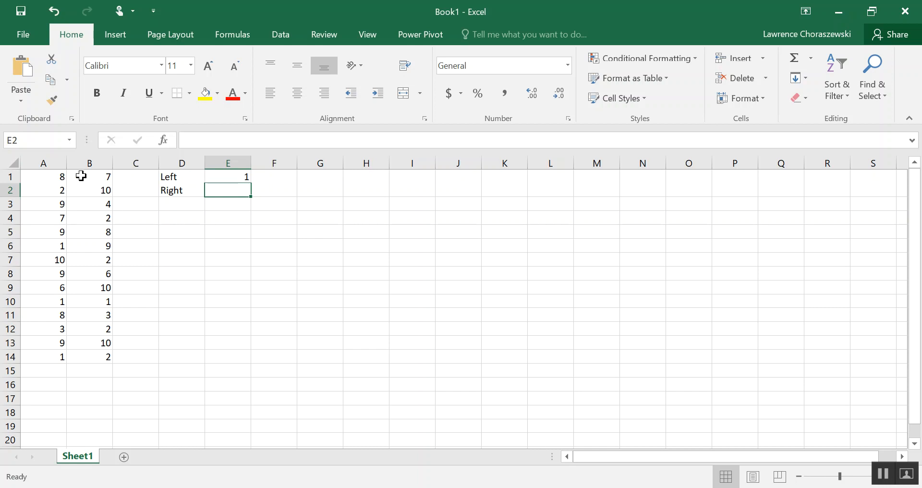
{"action": "mouse_move", "coordinate": [108, 349]}
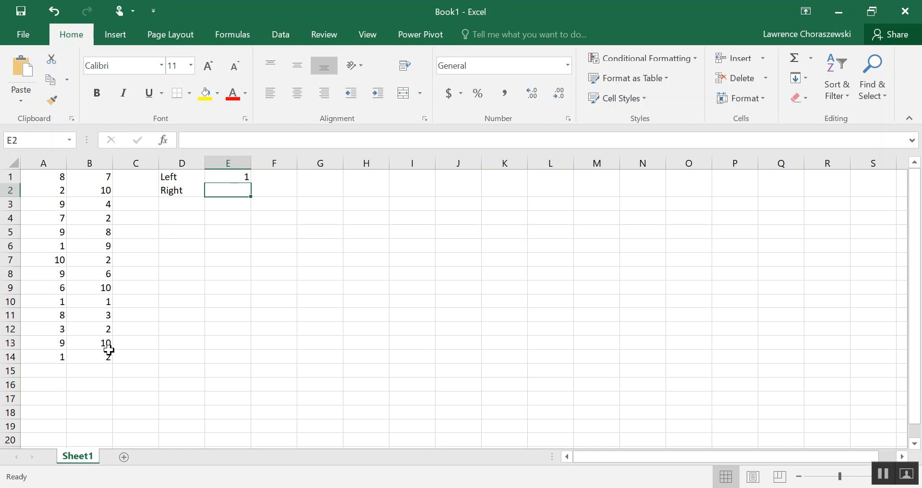
{"action": "mouse_move", "coordinate": [106, 297]}
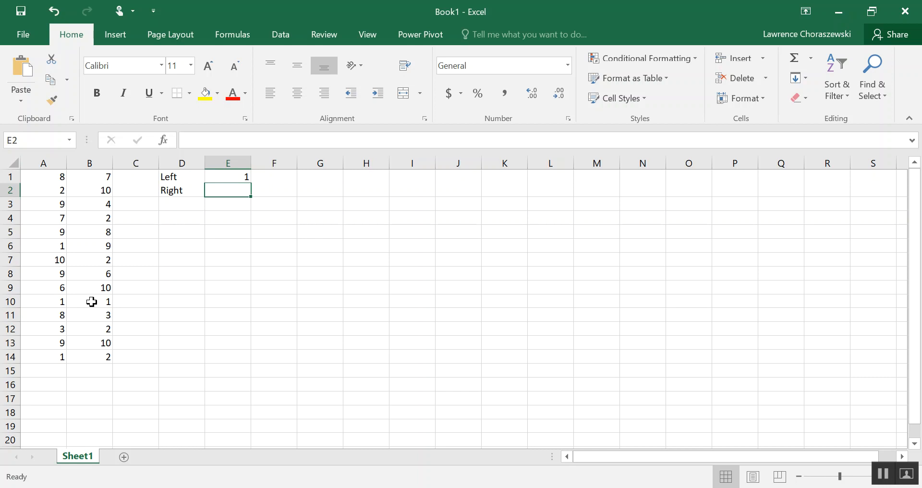
{"action": "mouse_move", "coordinate": [228, 197]}
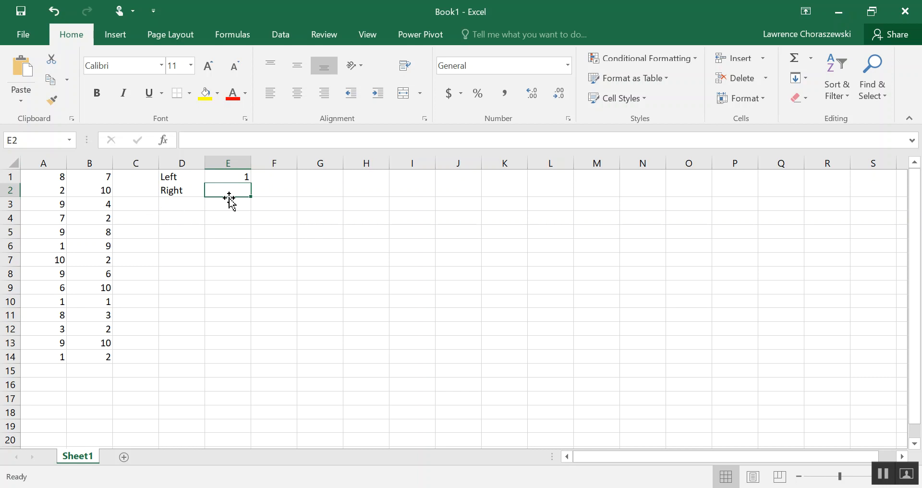
{"action": "mouse_move", "coordinate": [238, 189]}
{"action": "type", "text": "13"}
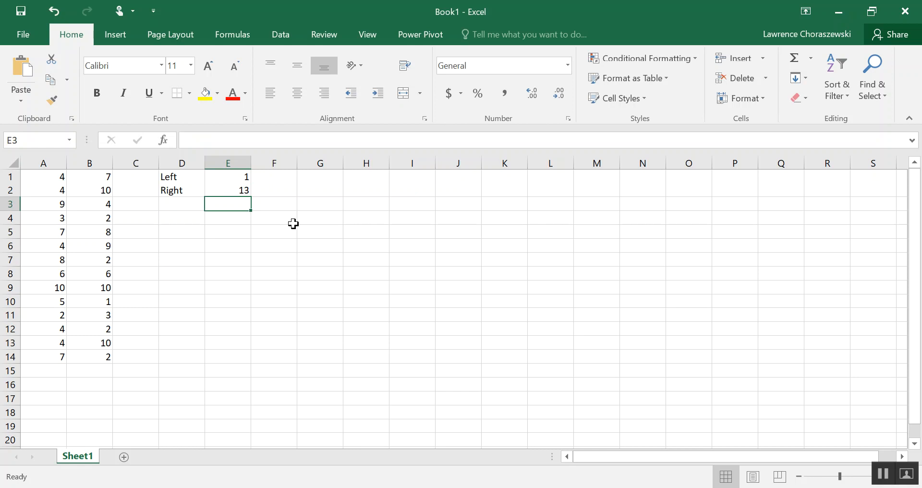
{"action": "mouse_move", "coordinate": [283, 220]}
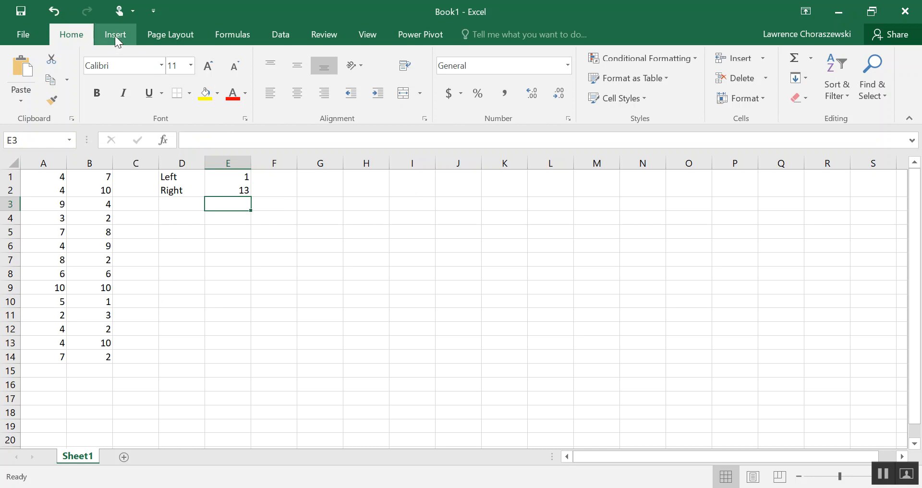
Insert a 2-D pie chart of the Left and Right counts in D1:E2
{"action": "left_click", "coordinate": [115, 34]}
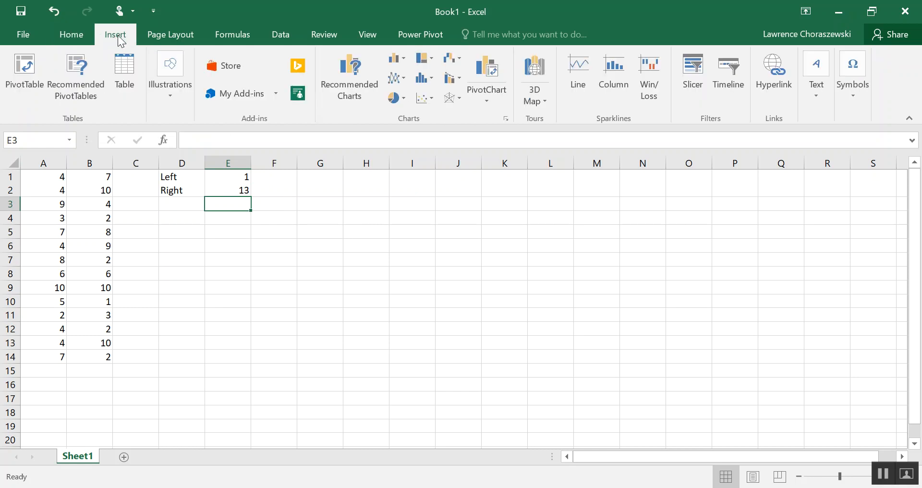
{"action": "mouse_move", "coordinate": [404, 111]}
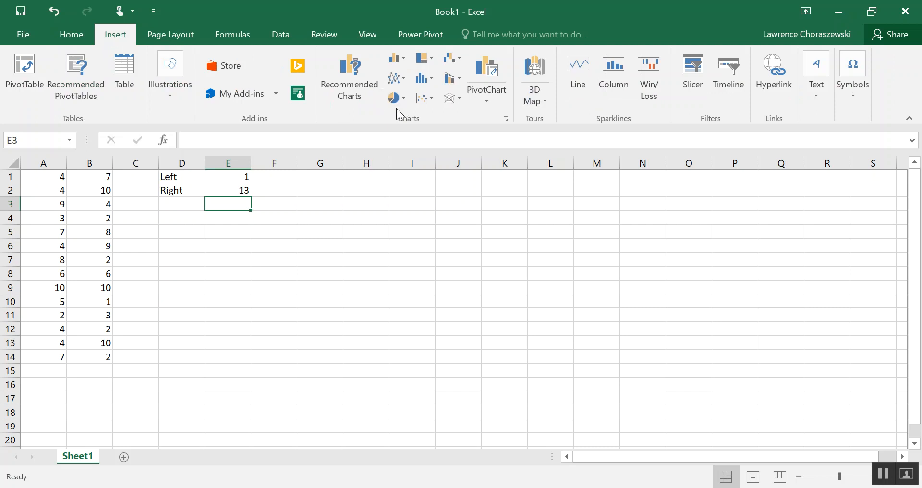
{"action": "mouse_move", "coordinate": [392, 98]}
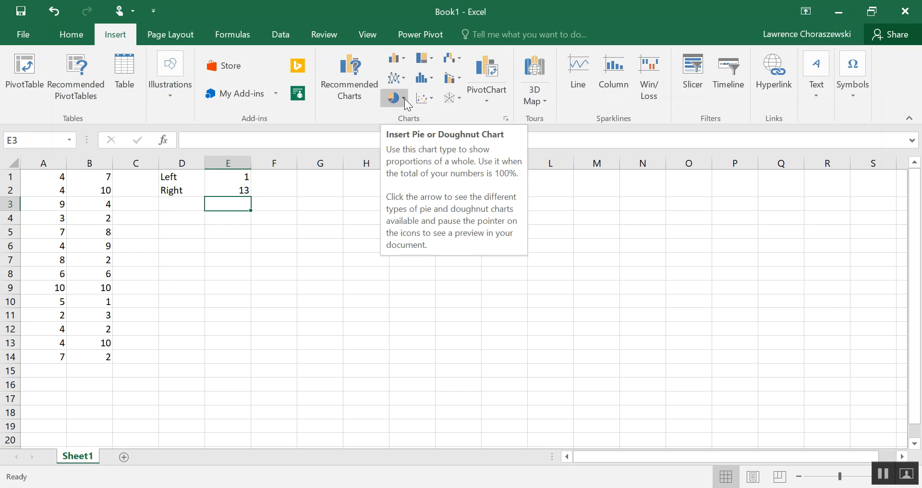
{"action": "left_click", "coordinate": [394, 97]}
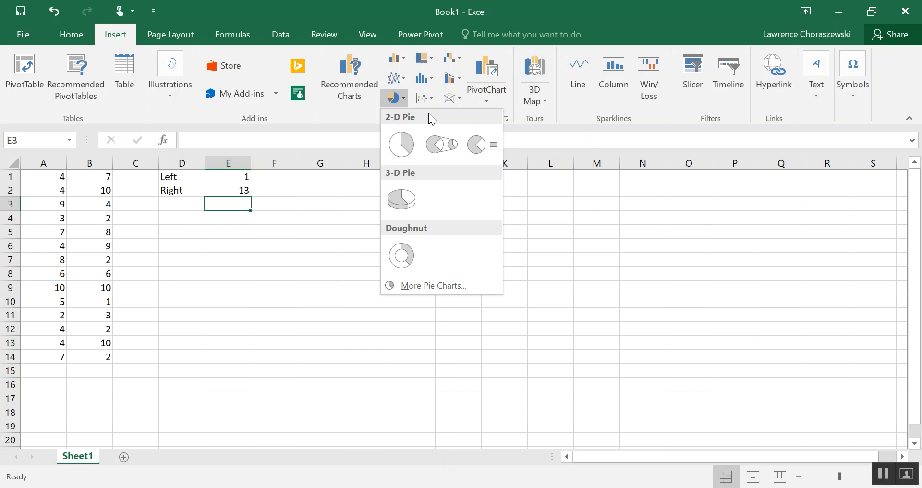
{"action": "left_click", "coordinate": [400, 144]}
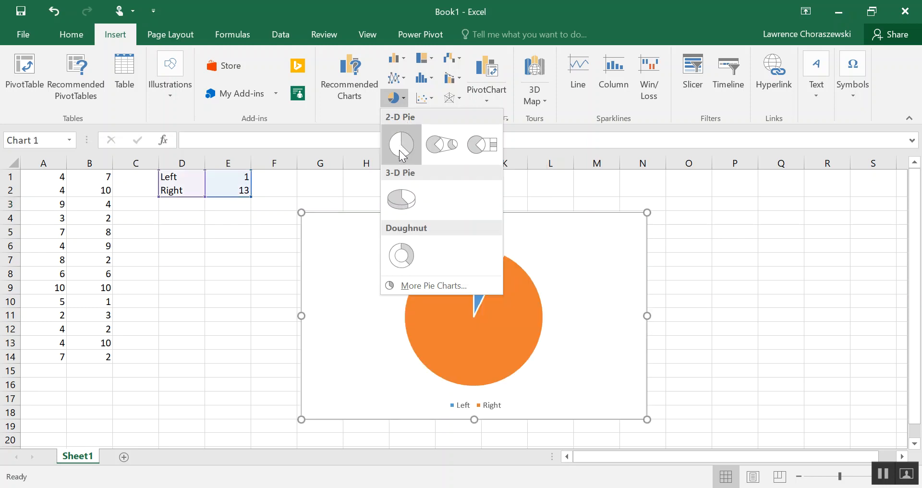
{"action": "left_click", "coordinate": [400, 143]}
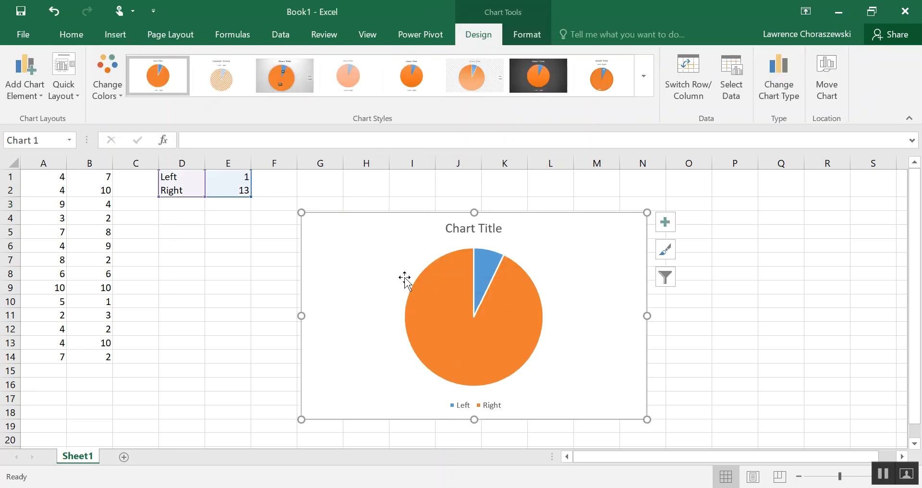
{"action": "mouse_move", "coordinate": [563, 347]}
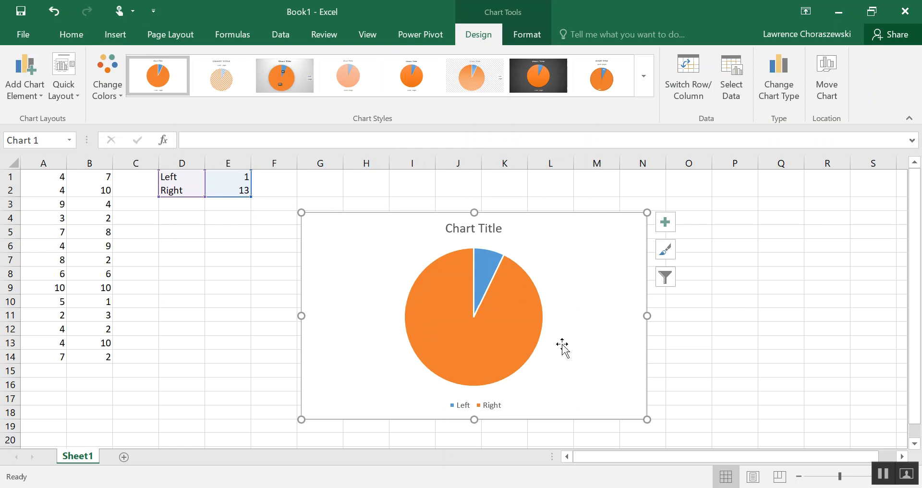
{"action": "mouse_move", "coordinate": [535, 302]}
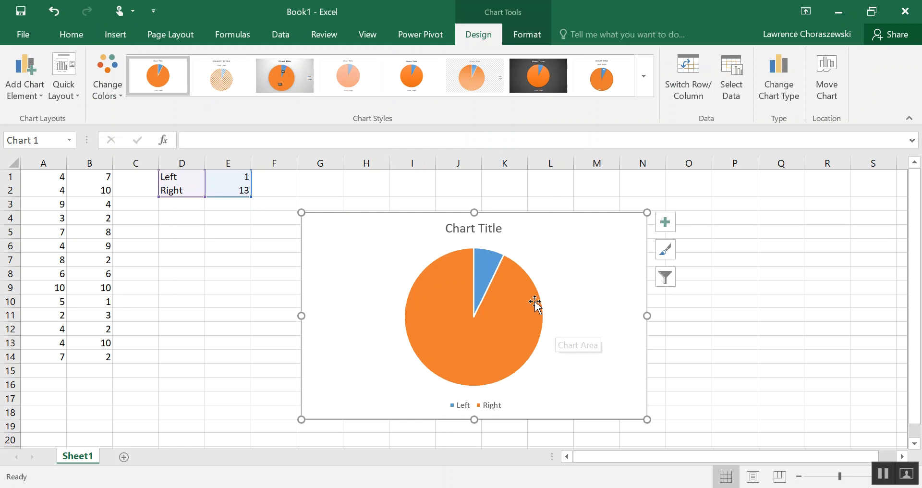
{"action": "mouse_move", "coordinate": [500, 239]}
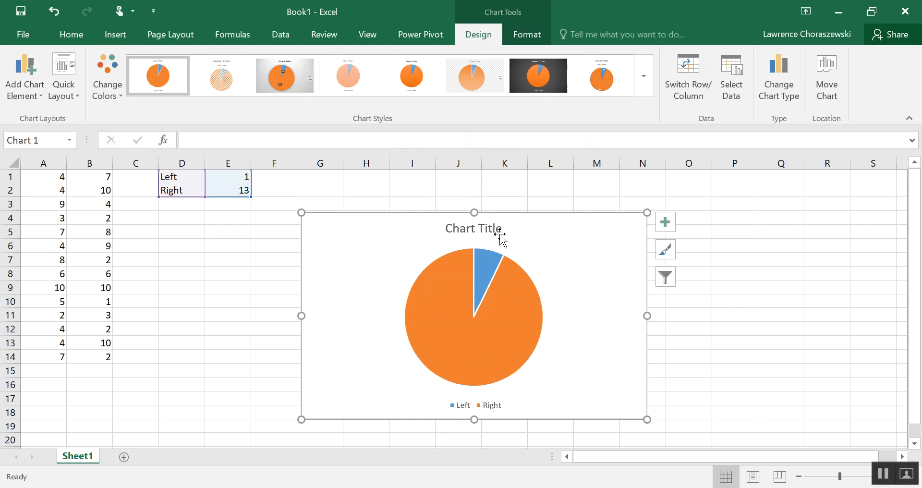
{"action": "mouse_move", "coordinate": [526, 262]}
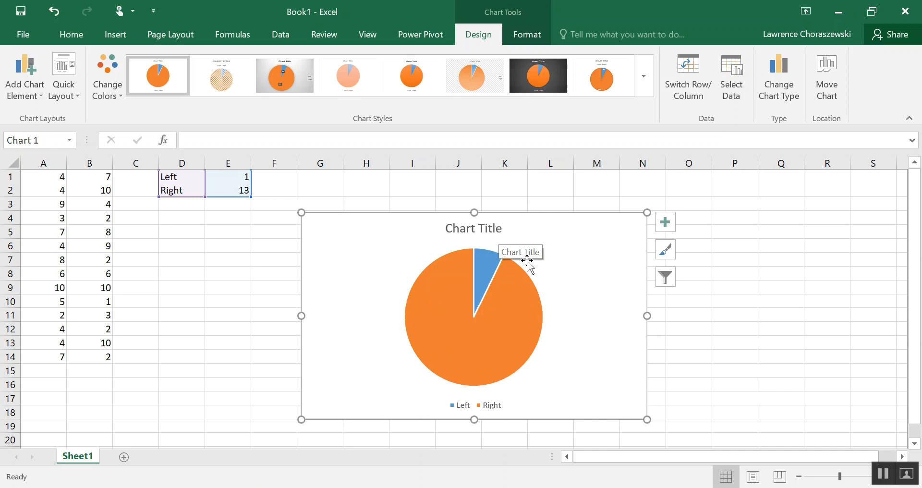
{"action": "mouse_move", "coordinate": [490, 299]}
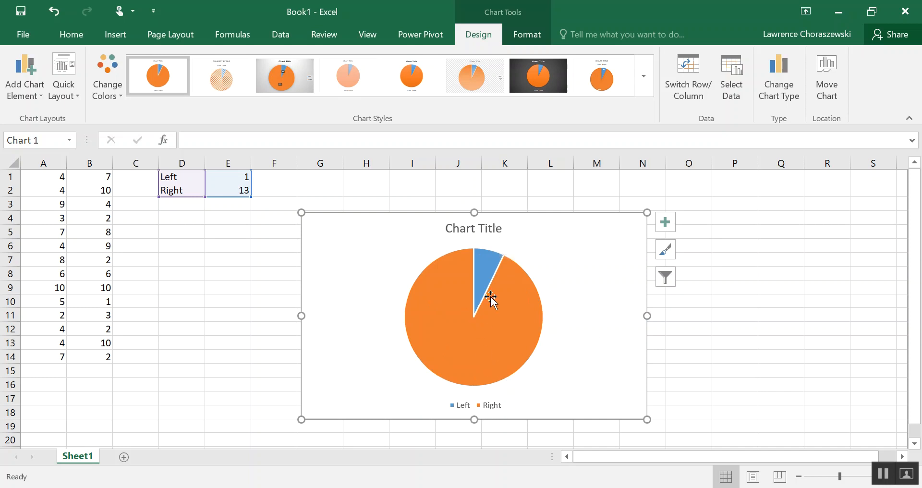
{"action": "mouse_move", "coordinate": [460, 406]}
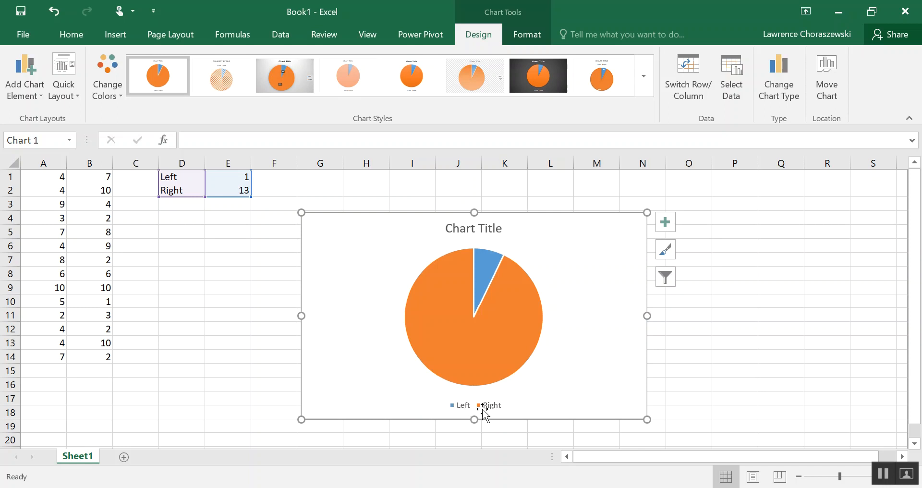
{"action": "mouse_move", "coordinate": [466, 409]}
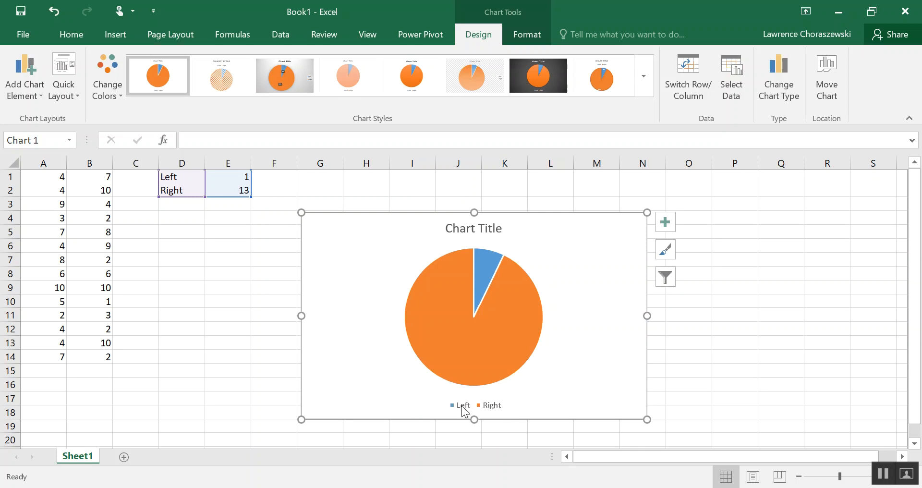
{"action": "mouse_move", "coordinate": [463, 404]}
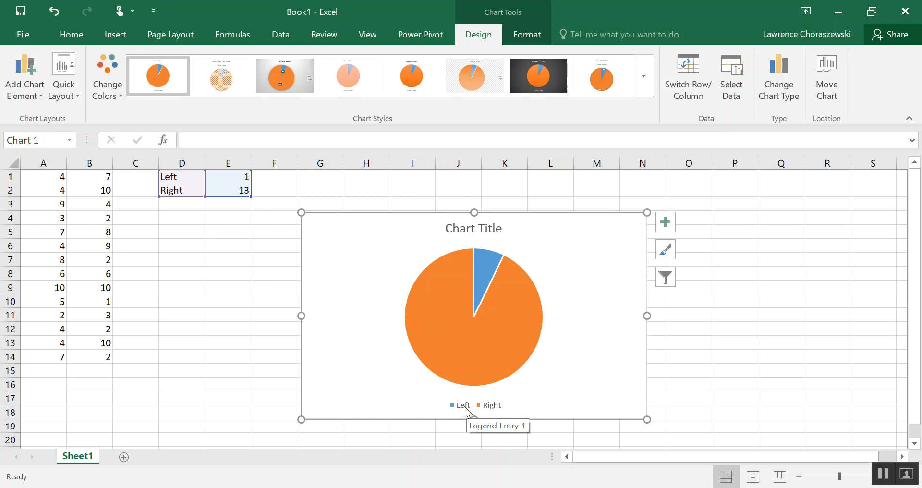
{"action": "mouse_move", "coordinate": [497, 411]}
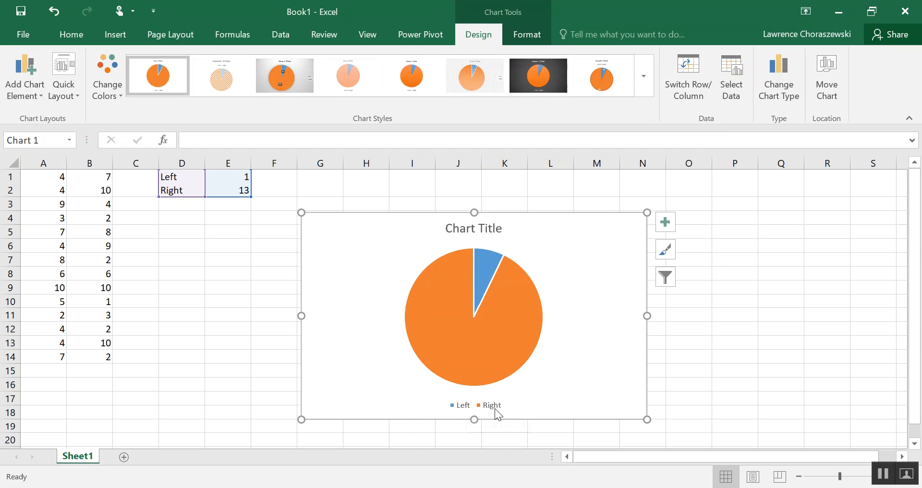
{"action": "mouse_move", "coordinate": [494, 404]}
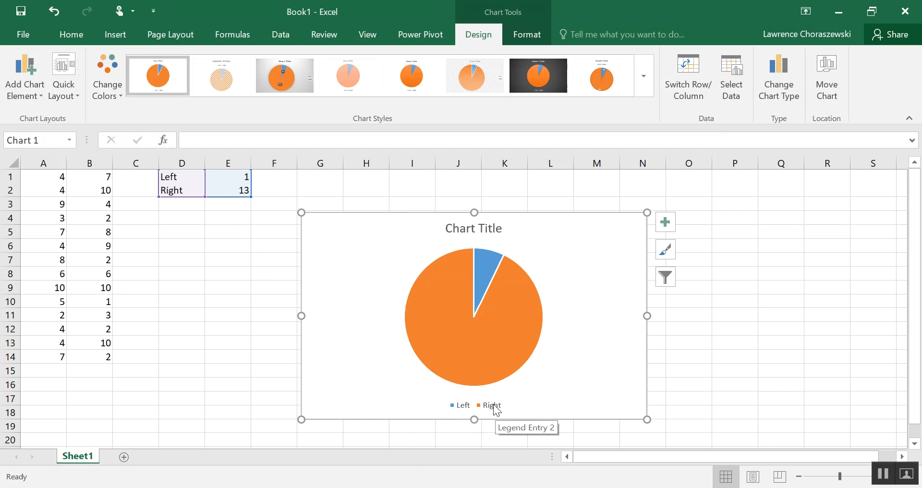
{"action": "mouse_move", "coordinate": [537, 429]}
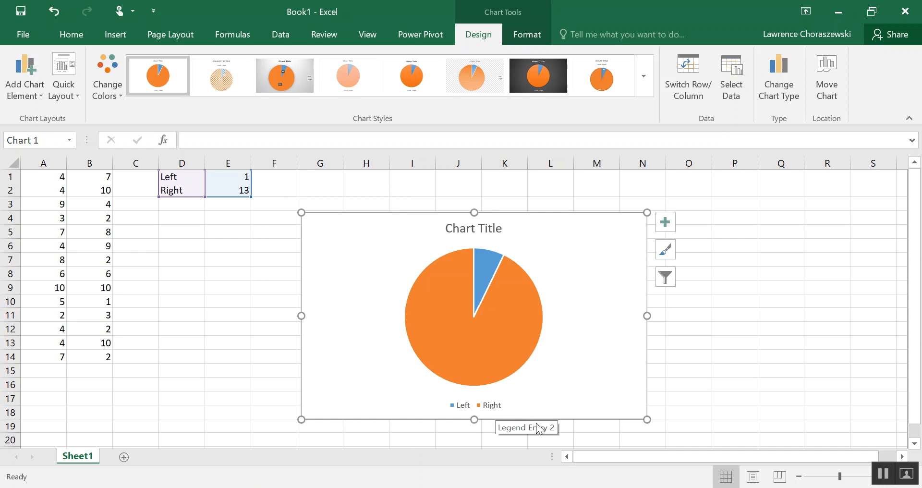
{"action": "mouse_move", "coordinate": [500, 310]}
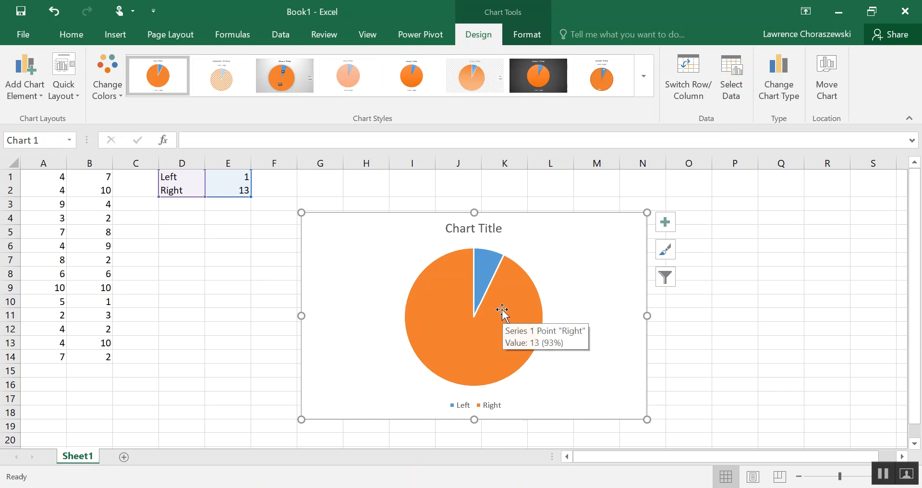
Add data labels 1 and 13 to the pie chart's data series
{"action": "right_click", "coordinate": [502, 309]}
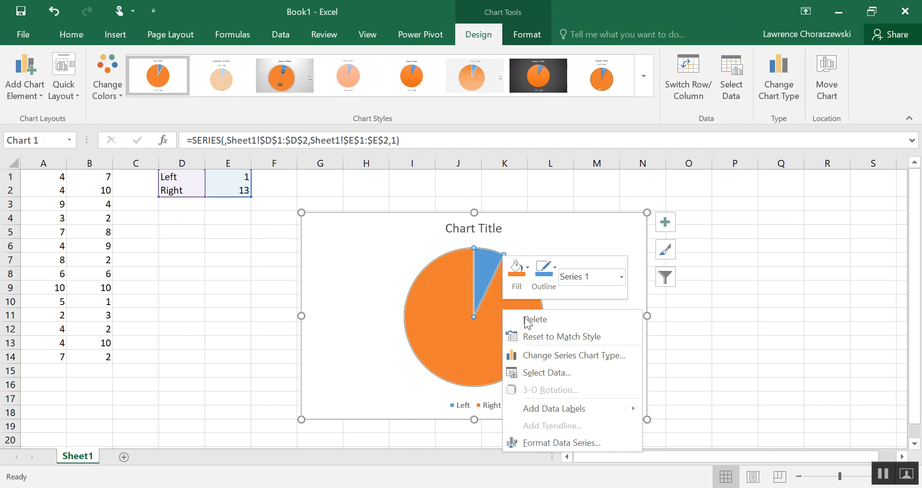
{"action": "mouse_move", "coordinate": [541, 399]}
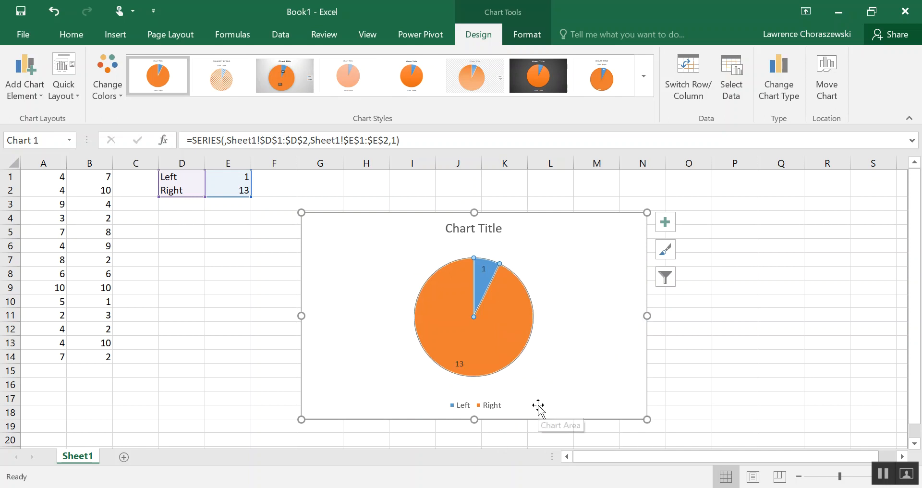
{"action": "mouse_move", "coordinate": [537, 396]}
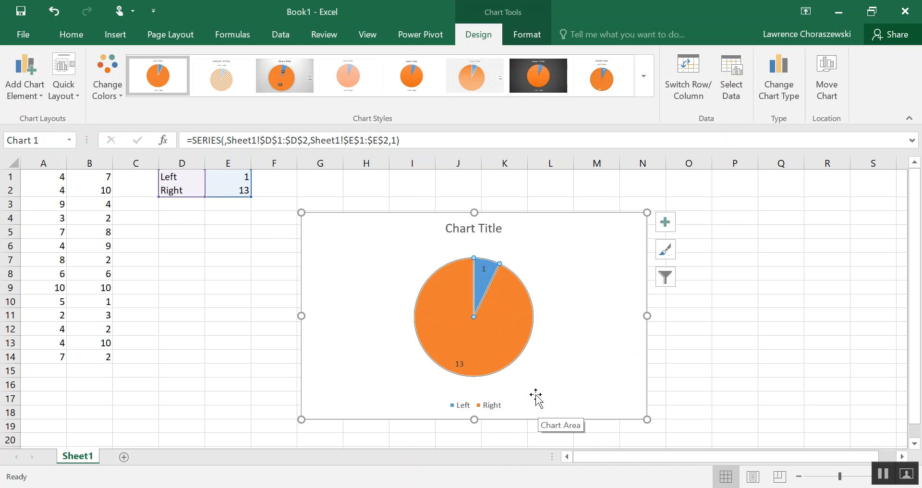
{"action": "mouse_move", "coordinate": [541, 391]}
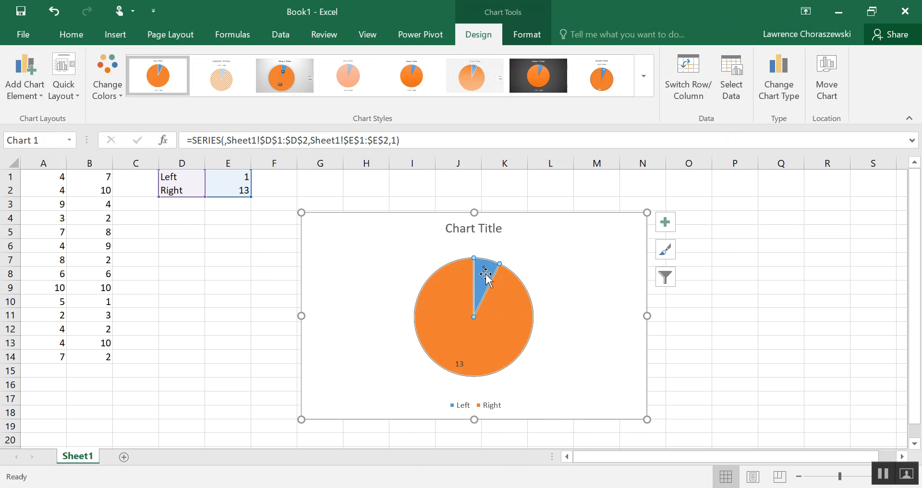
{"action": "mouse_move", "coordinate": [491, 344]}
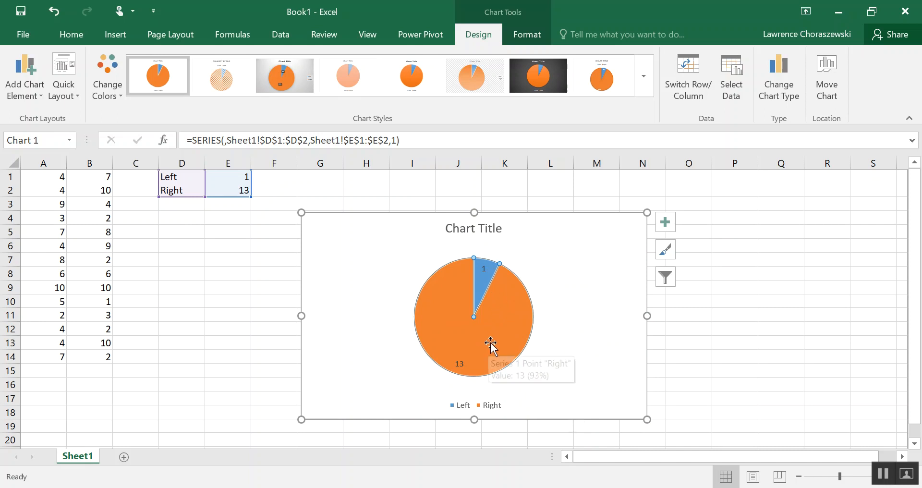
{"action": "mouse_move", "coordinate": [473, 356]}
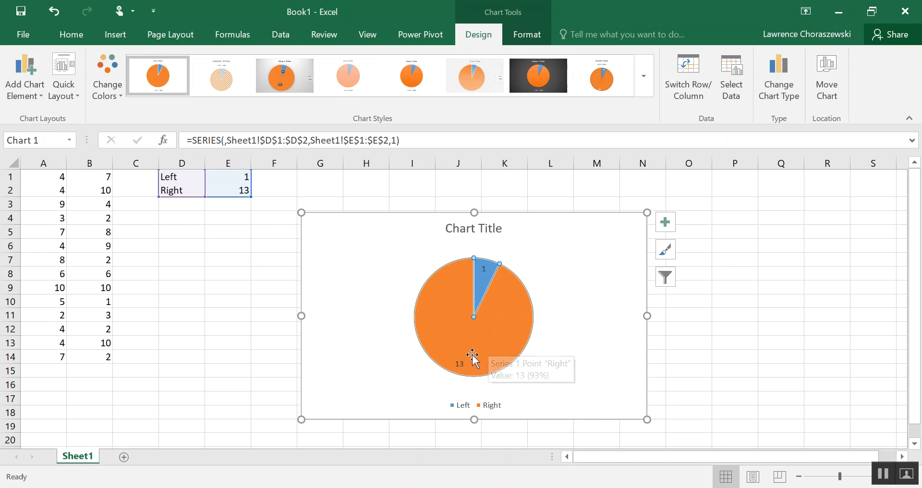
{"action": "mouse_move", "coordinate": [559, 317]}
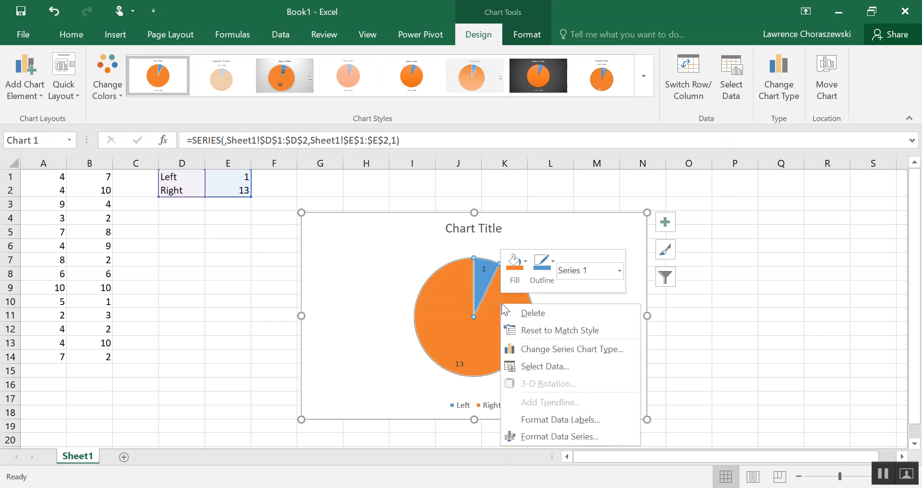
{"action": "mouse_move", "coordinate": [510, 306]}
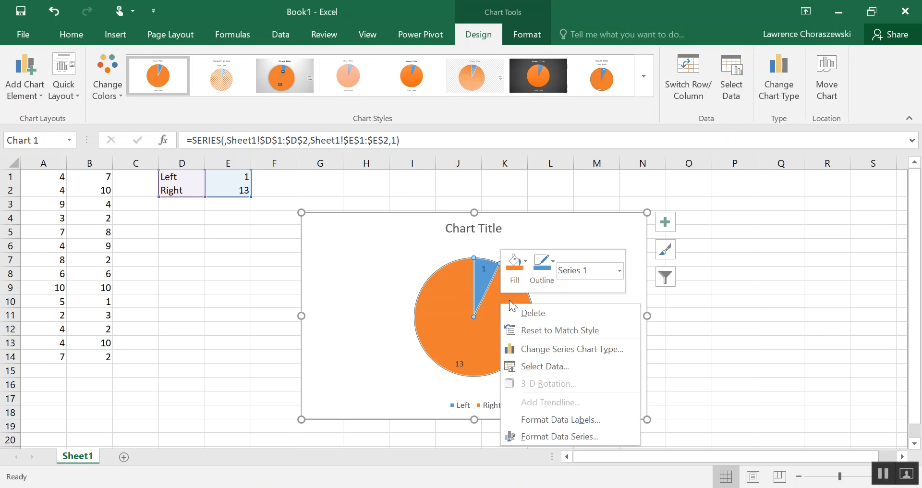
{"action": "mouse_move", "coordinate": [539, 390]}
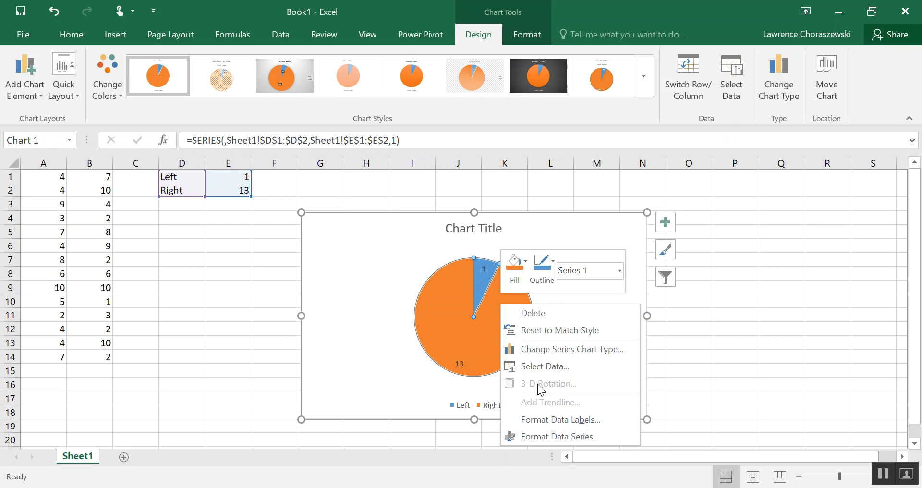
{"action": "mouse_move", "coordinate": [556, 418]}
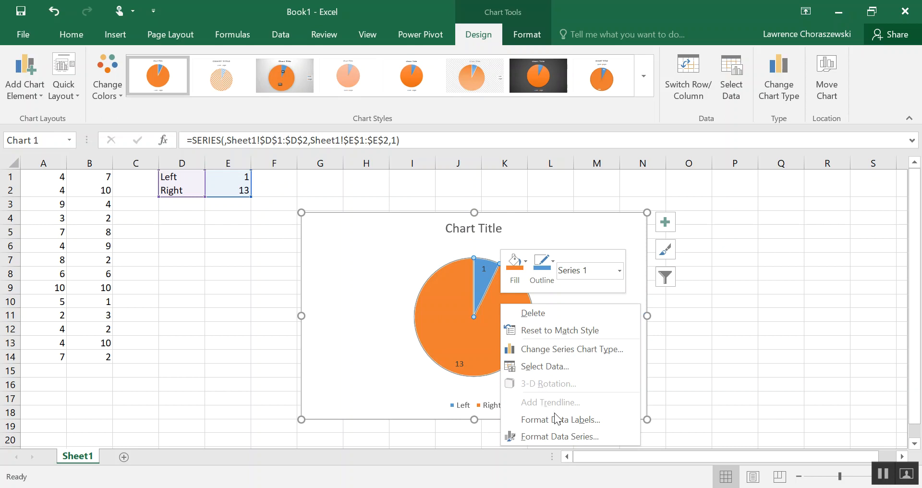
{"action": "mouse_move", "coordinate": [559, 419]}
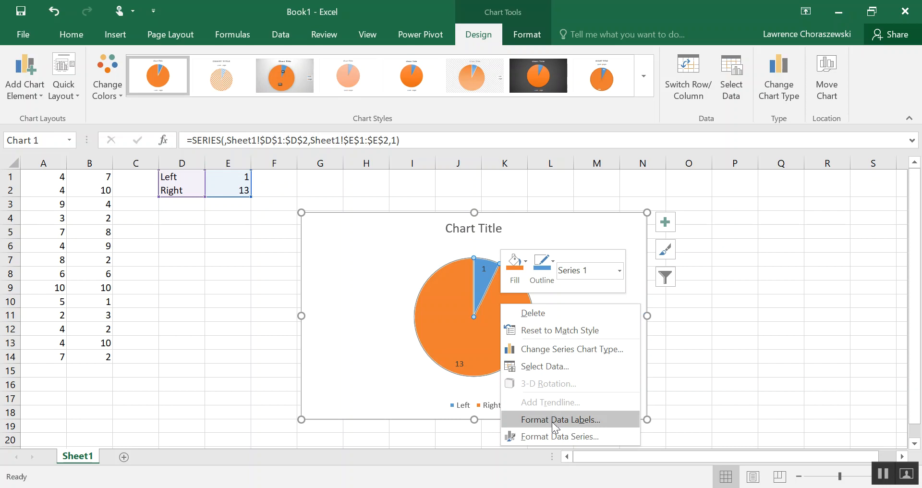
Bring up the Format Data Labels pane for the pie chart labels
{"action": "left_click", "coordinate": [558, 419]}
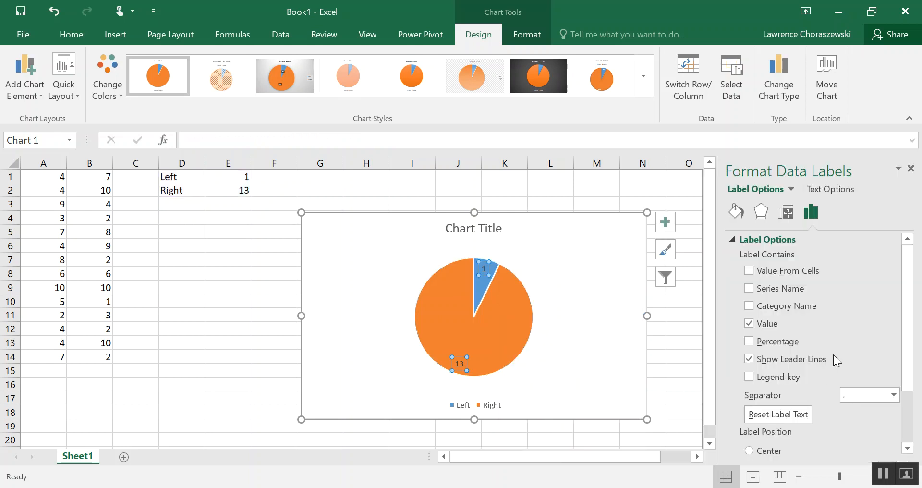
{"action": "mouse_move", "coordinate": [834, 219]}
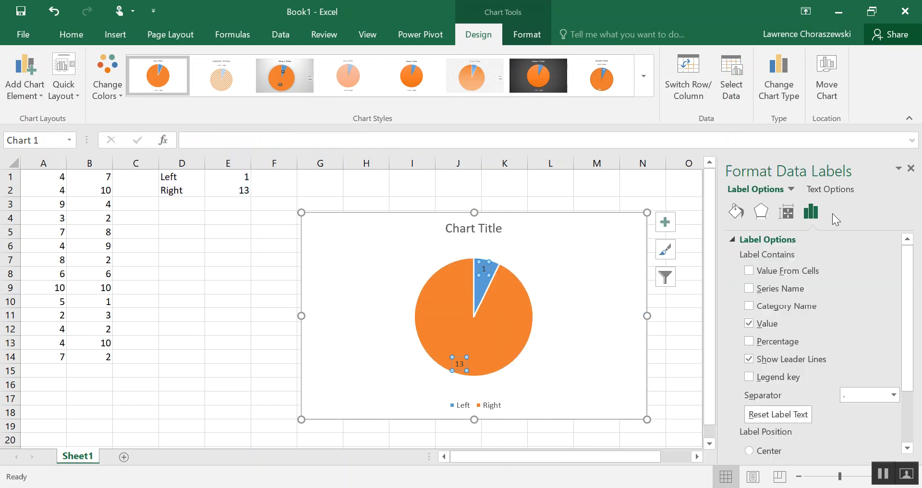
{"action": "mouse_move", "coordinate": [770, 286]}
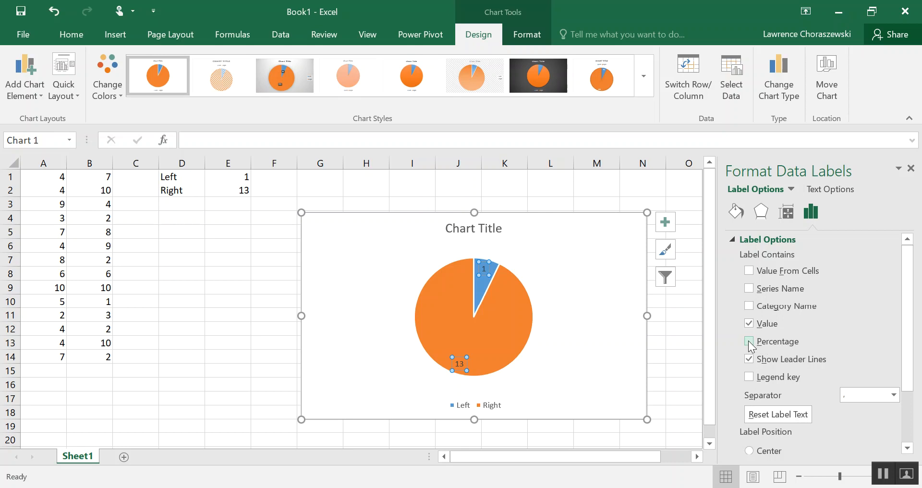
Tick Percentage so the labels read 1, 7% and 13, 93%
{"action": "left_click", "coordinate": [748, 341]}
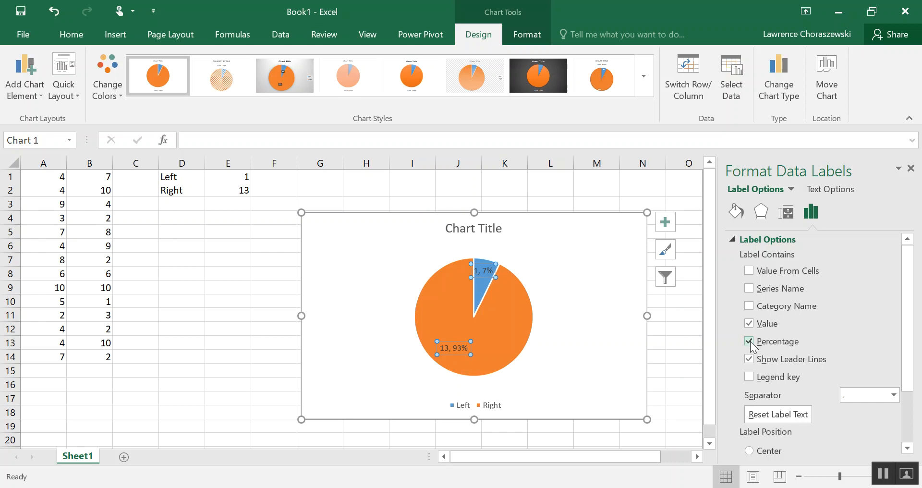
{"action": "left_click", "coordinate": [748, 341]}
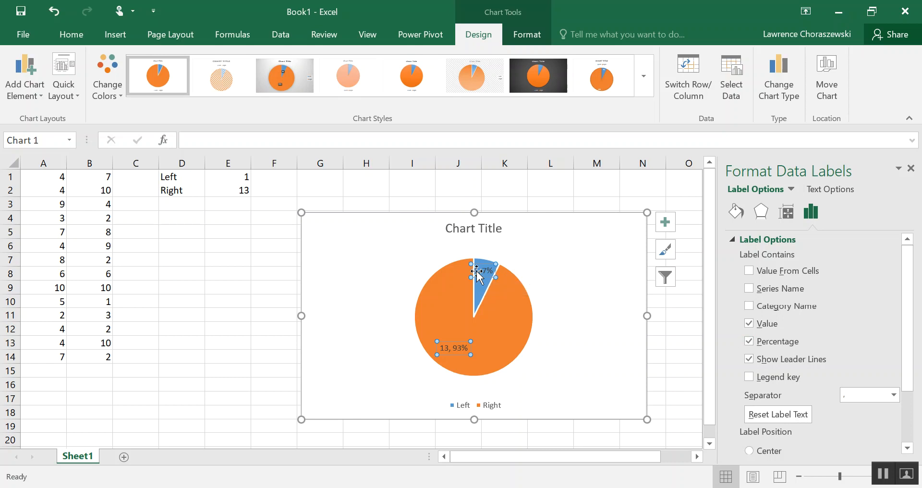
{"action": "mouse_move", "coordinate": [477, 274]}
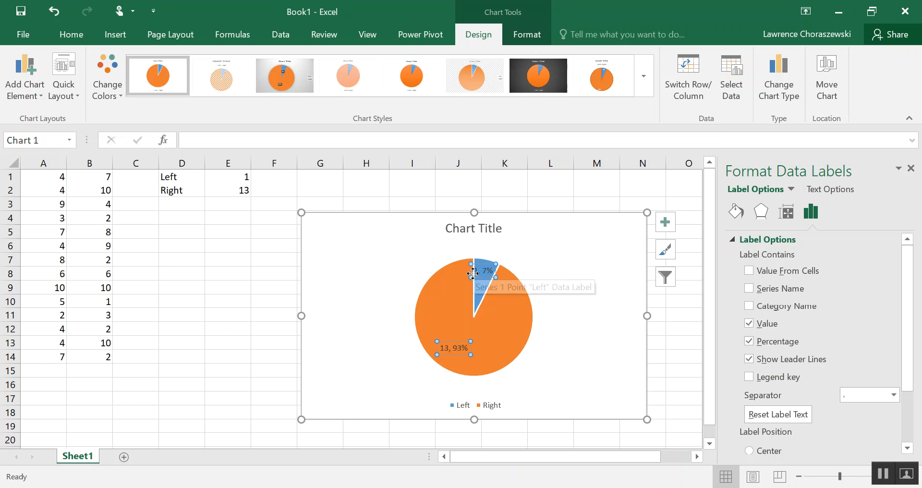
{"action": "mouse_move", "coordinate": [479, 276]}
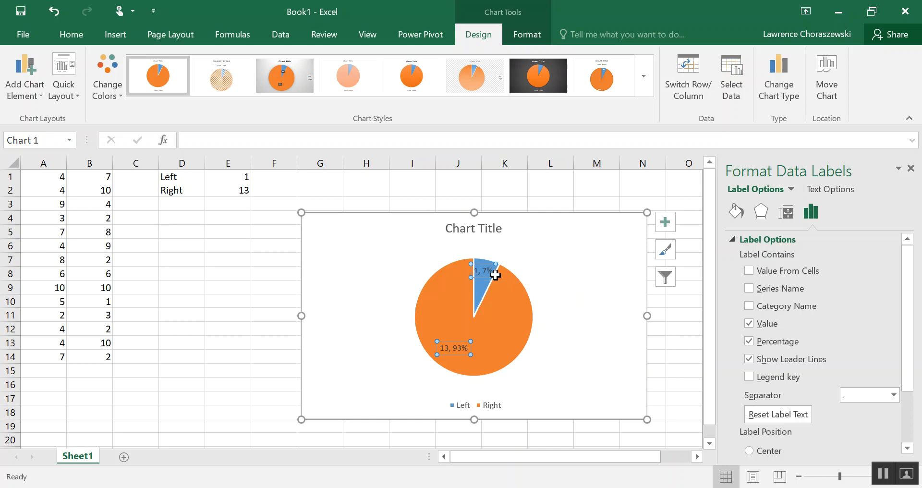
{"action": "mouse_move", "coordinate": [494, 273]}
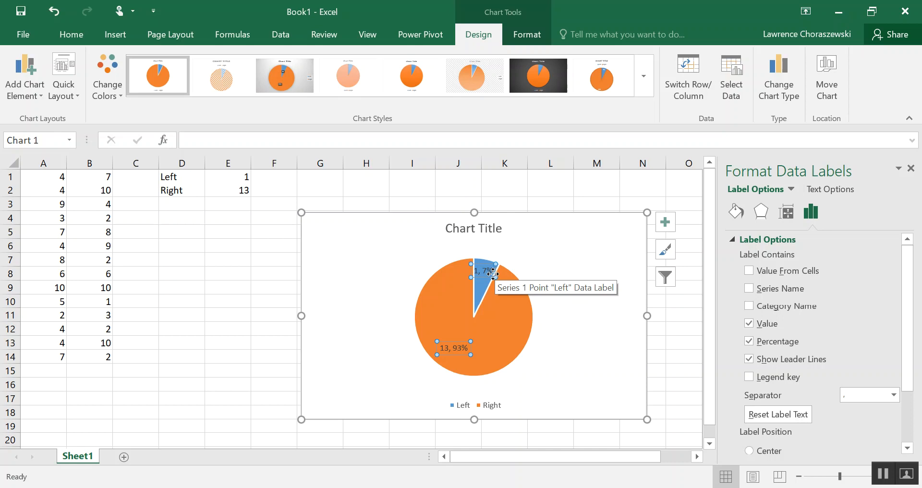
{"action": "mouse_move", "coordinate": [495, 275]}
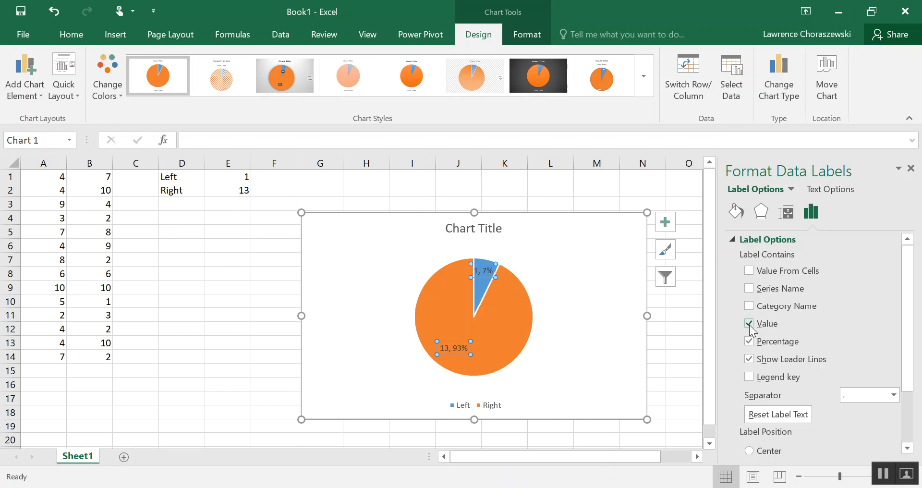
Untick Value under Label Contains so the labels show only 7% and 93%
{"action": "left_click", "coordinate": [749, 323]}
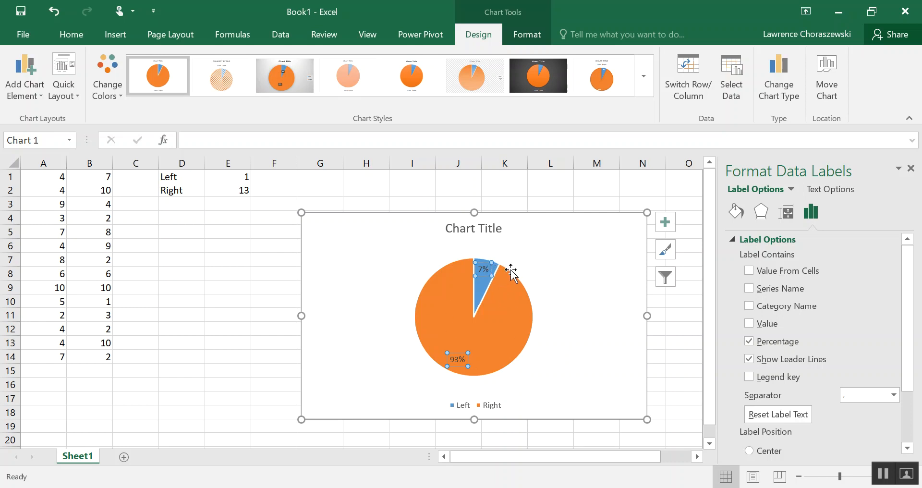
{"action": "mouse_move", "coordinate": [509, 273]}
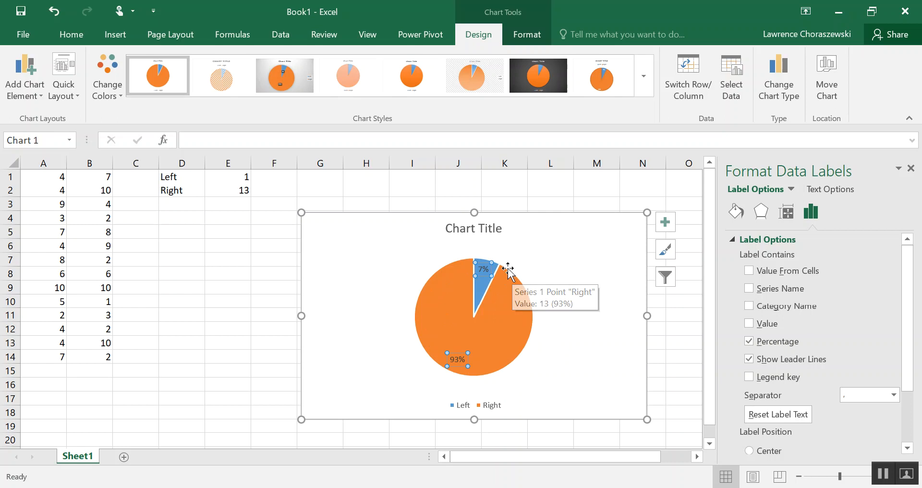
{"action": "mouse_move", "coordinate": [511, 258]}
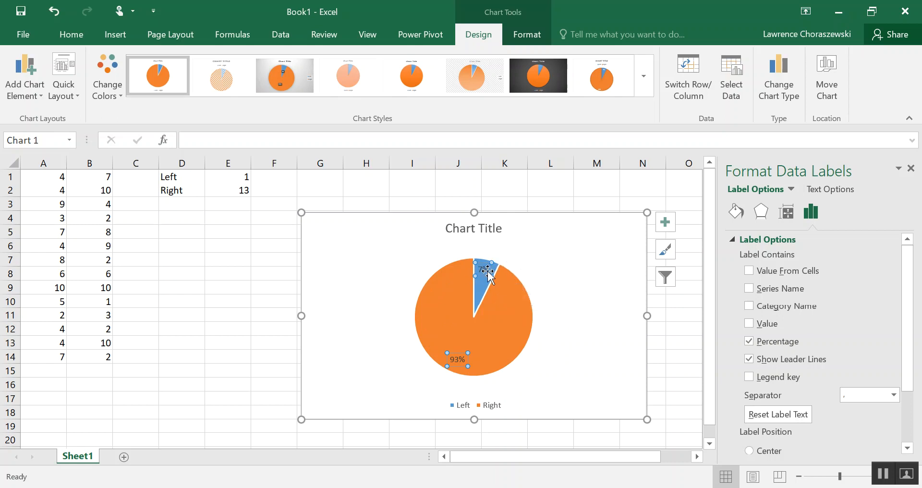
{"action": "mouse_move", "coordinate": [490, 264]}
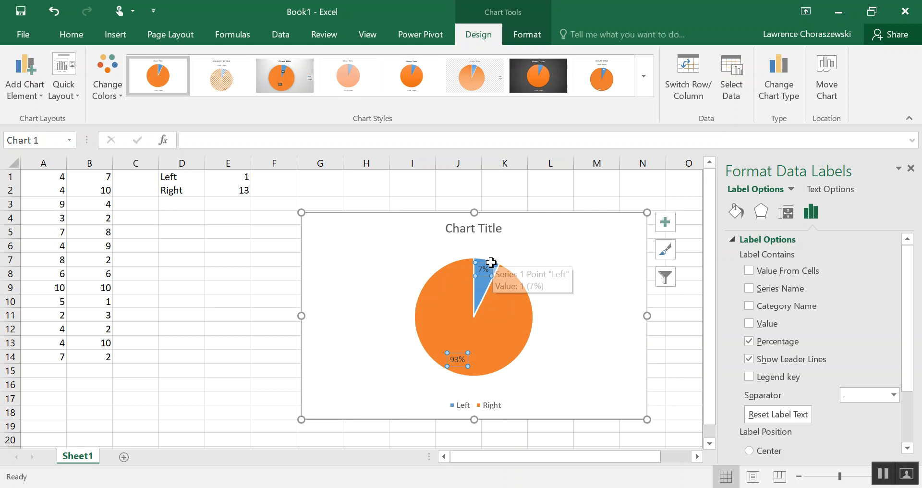
{"action": "mouse_move", "coordinate": [461, 359]}
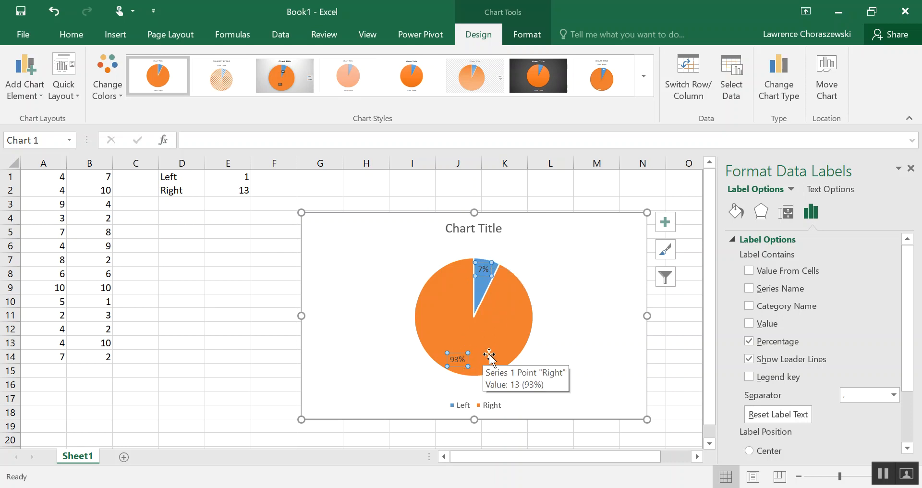
{"action": "mouse_move", "coordinate": [621, 275]}
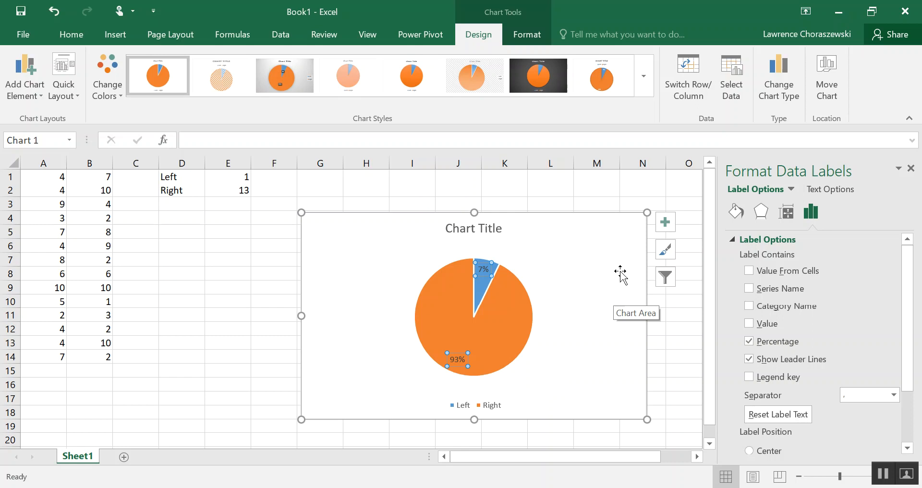